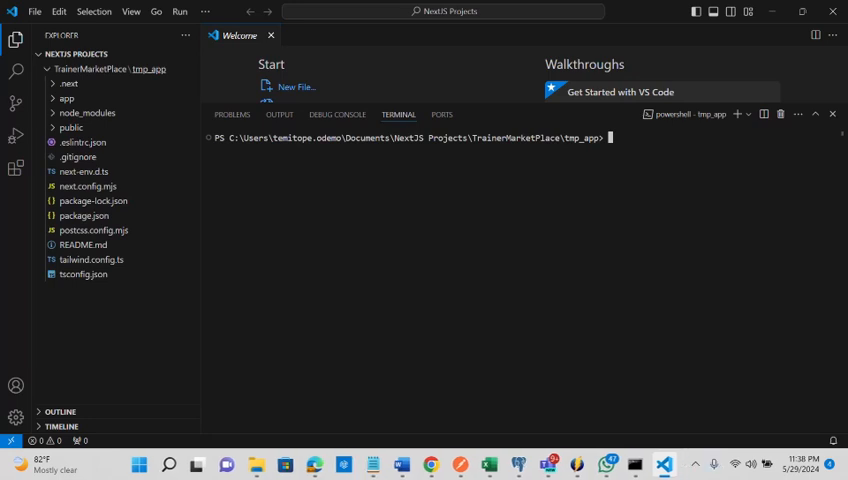
pyautogui.moveTo(357, 291)
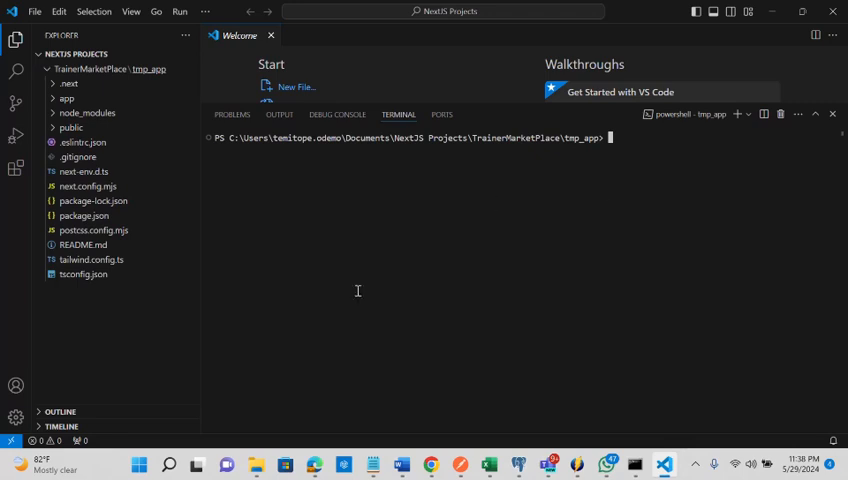
pyautogui.moveTo(256, 207)
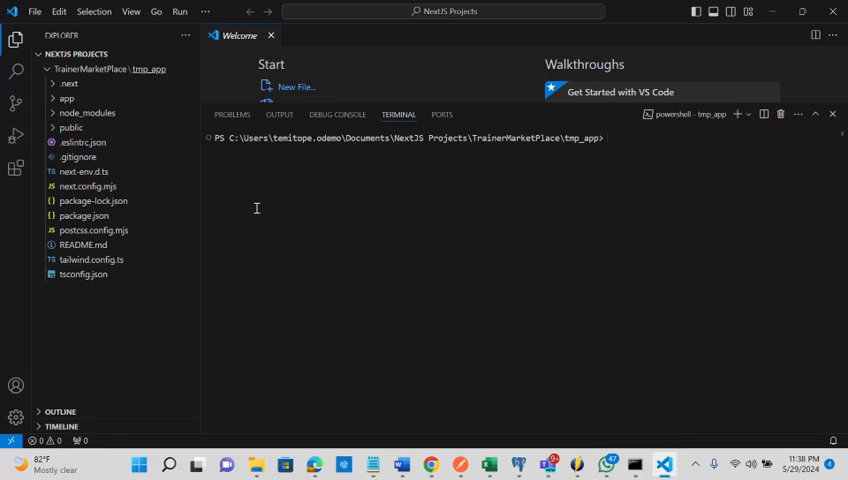
# - Run the dev server from TrainerMarketPlace\tmp_app until it reports ready on localhost:3000
pyautogui.write('cd TrainerMarketPlace\\tmp_app')
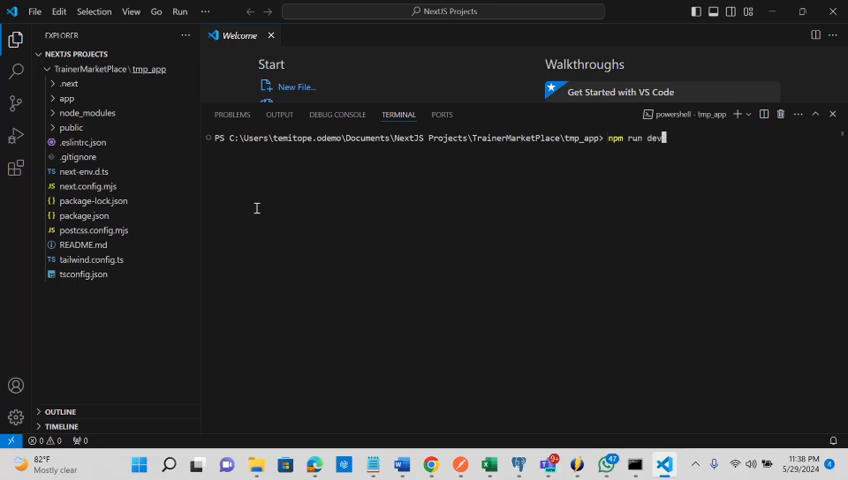
pyautogui.press('Return')
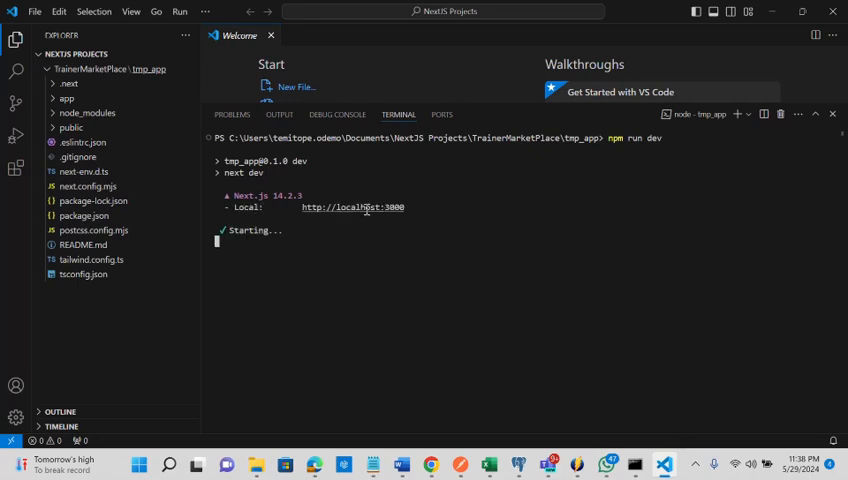
pyautogui.moveTo(352, 207)
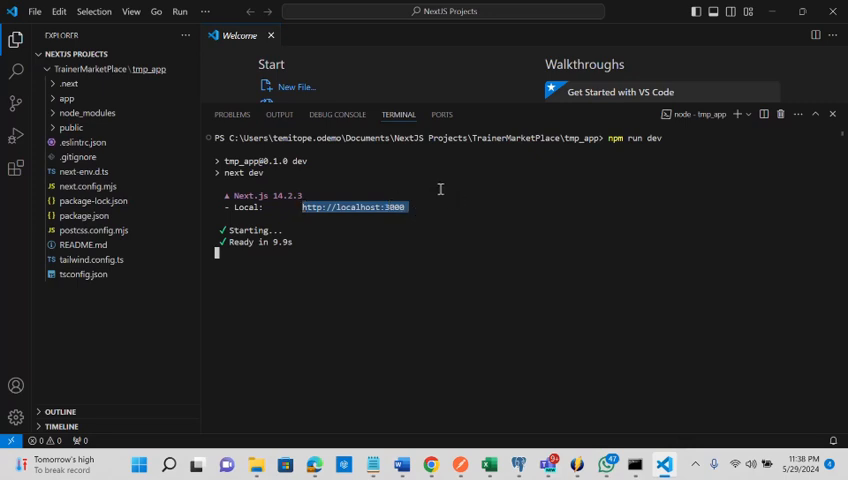
pyautogui.moveTo(406, 221)
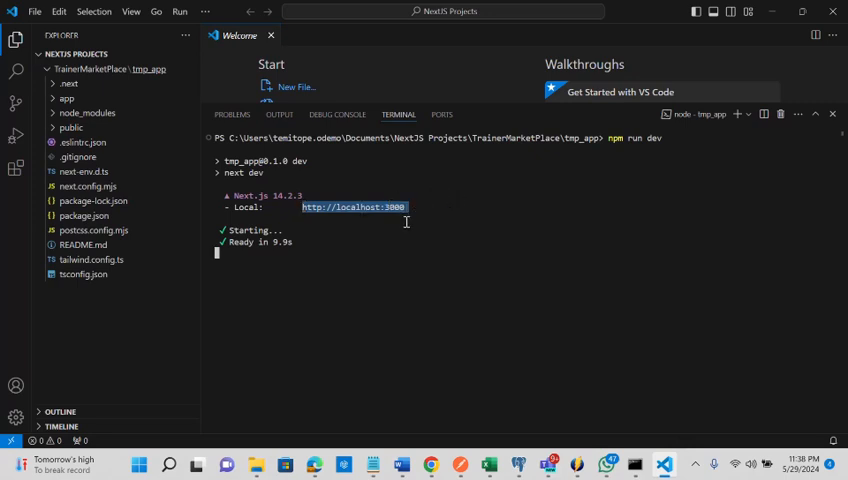
pyautogui.click(209, 304)
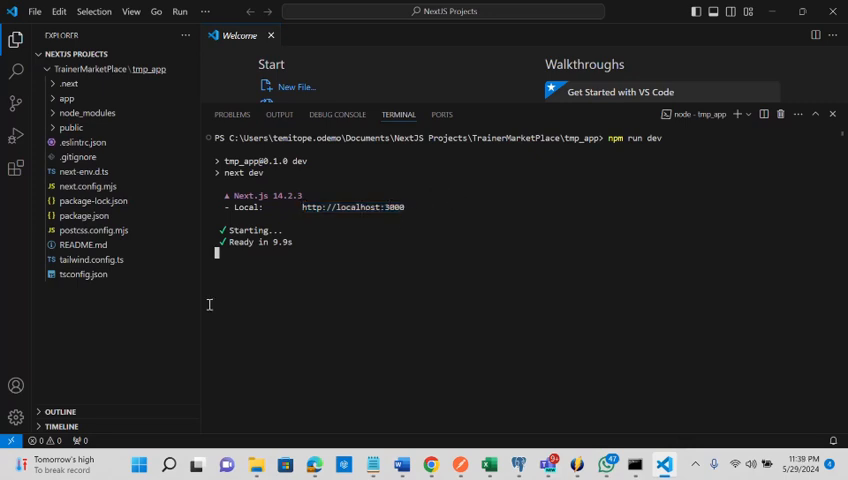
pyautogui.moveTo(348, 297)
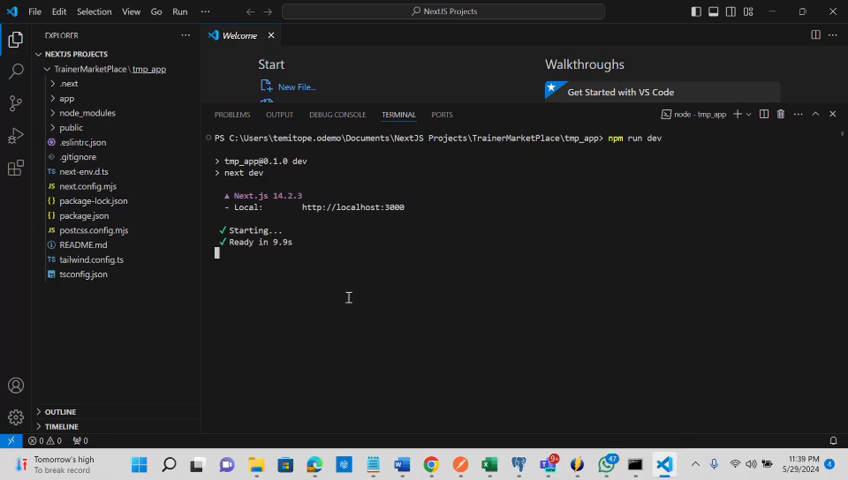
pyautogui.moveTo(424, 396)
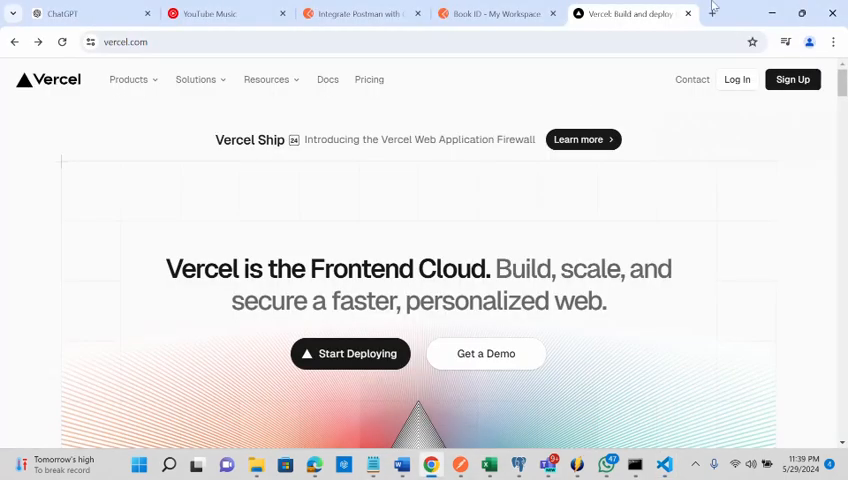
# - Open a new Chrome tab and enter localhost:3000 in the address bar
pyautogui.click(711, 13)
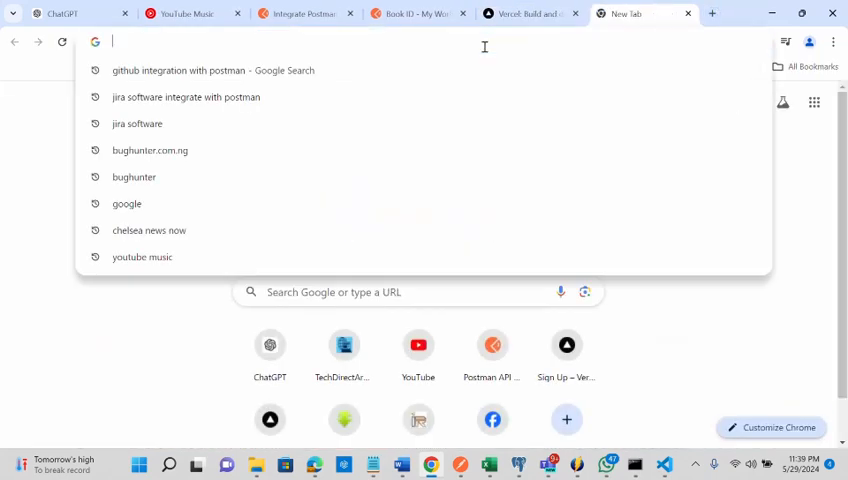
pyautogui.write('localhost:3000')
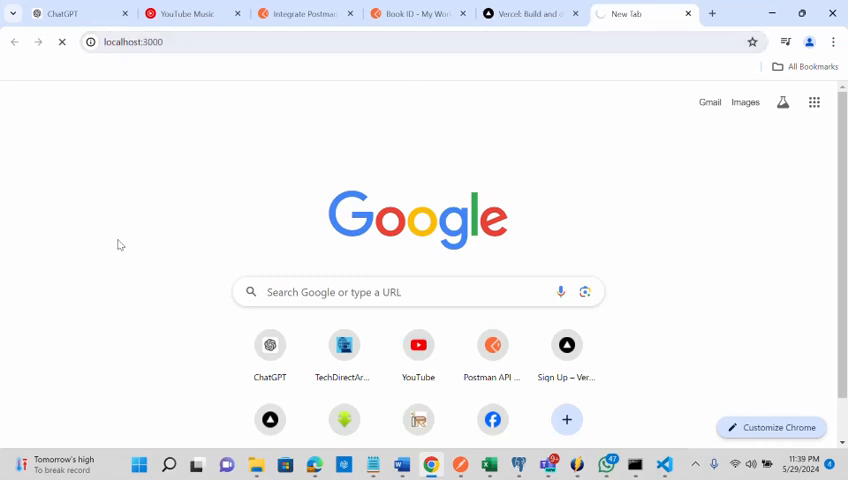
pyautogui.moveTo(315, 464)
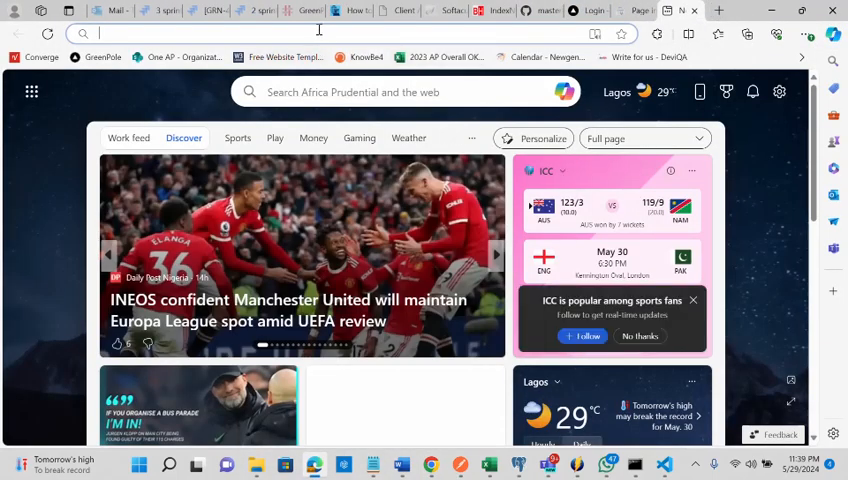
pyautogui.write('http://localhost:3000')
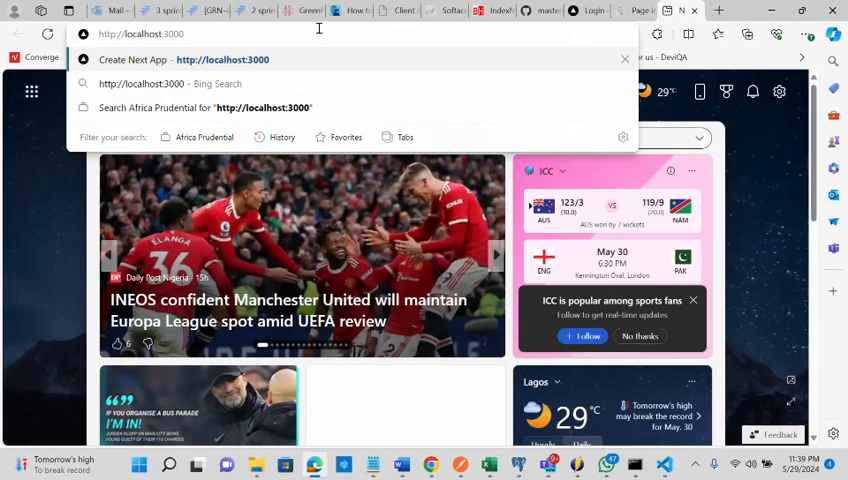
pyautogui.press('Return')
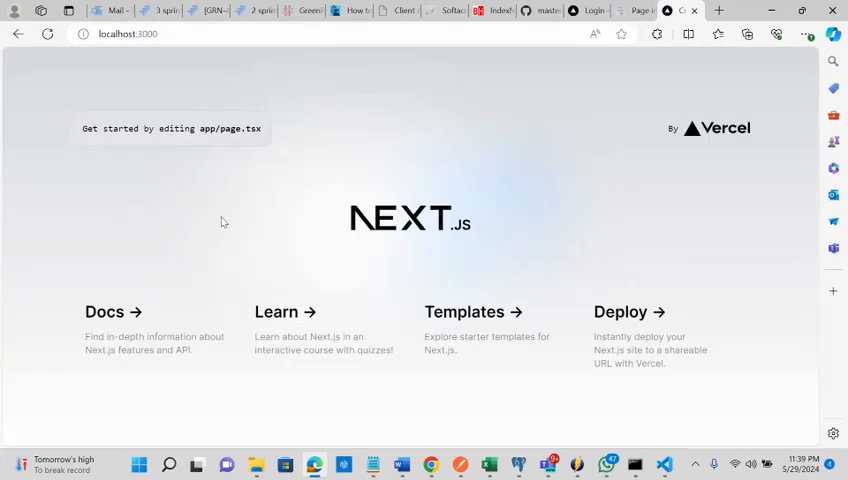
pyautogui.moveTo(520, 143)
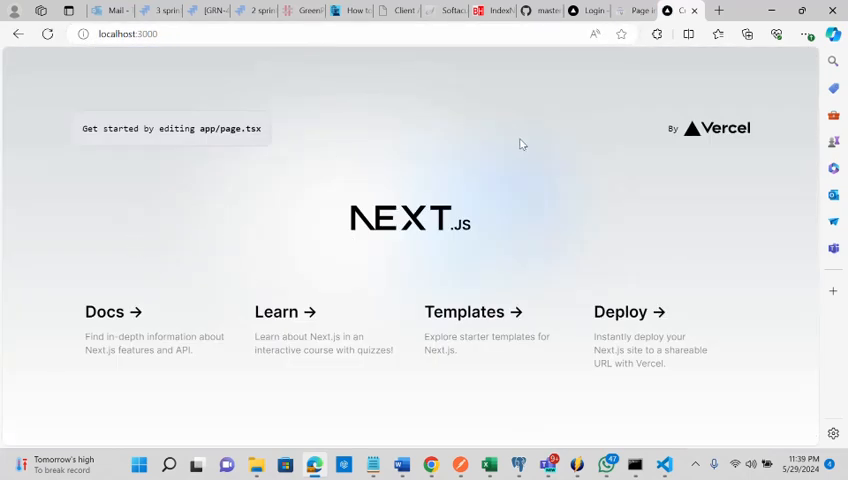
pyautogui.moveTo(526, 166)
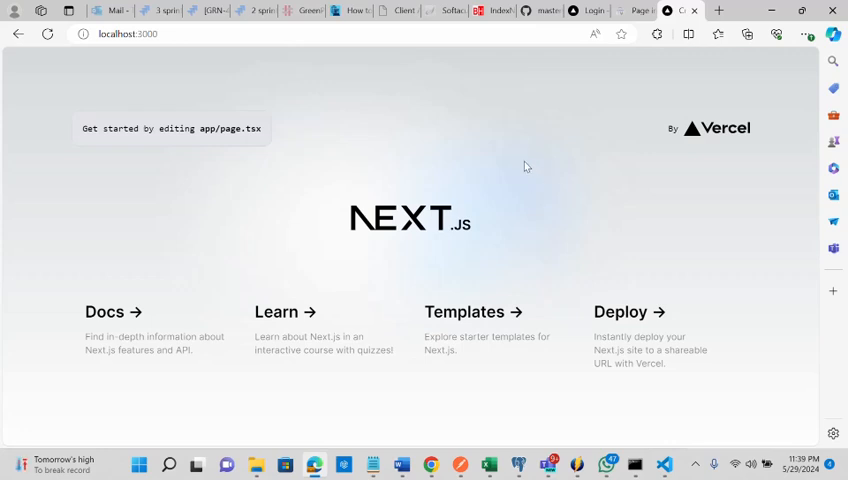
pyautogui.moveTo(528, 177)
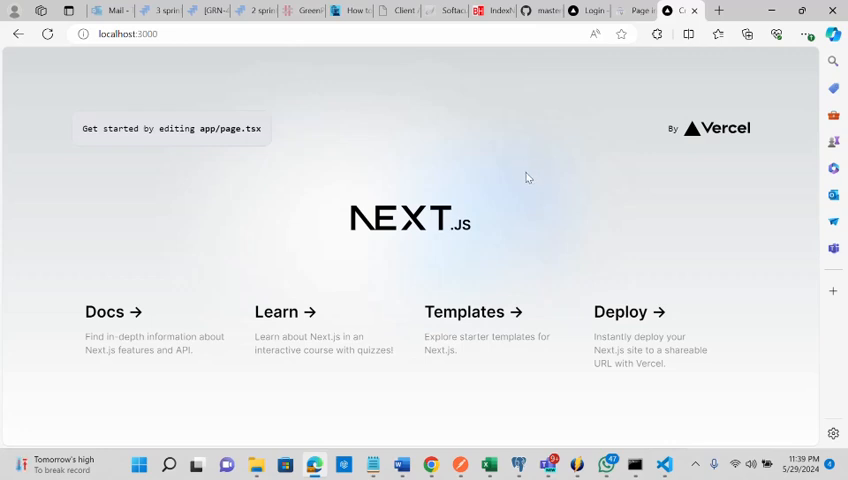
pyautogui.moveTo(235, 240)
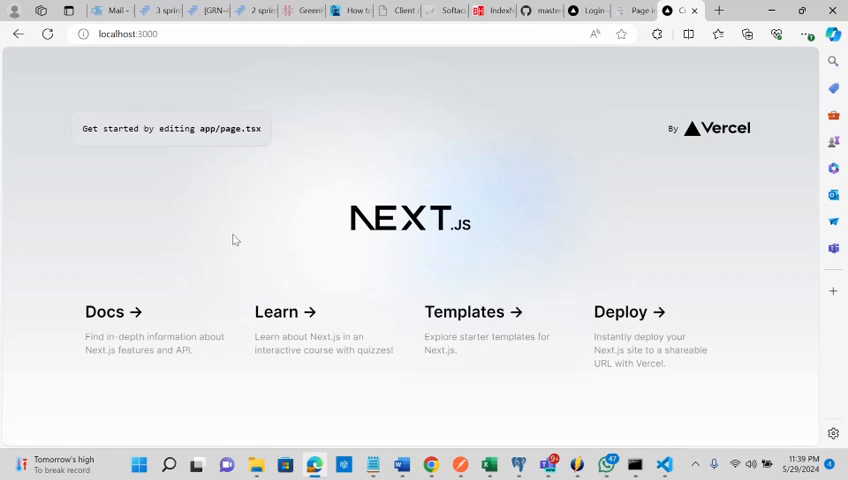
pyautogui.moveTo(478, 351)
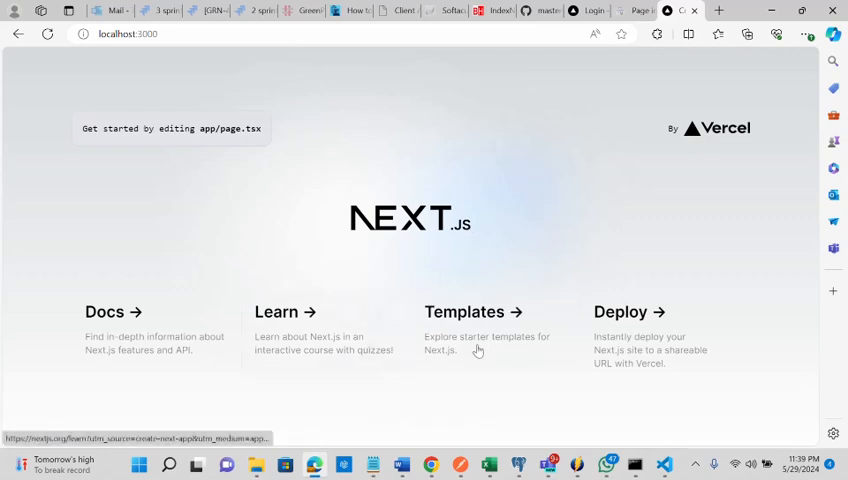
pyautogui.moveTo(575, 167)
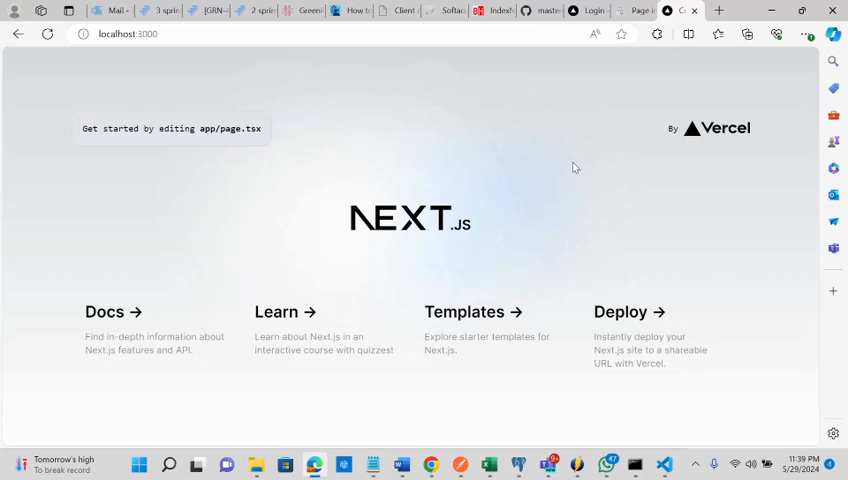
pyautogui.moveTo(512, 345)
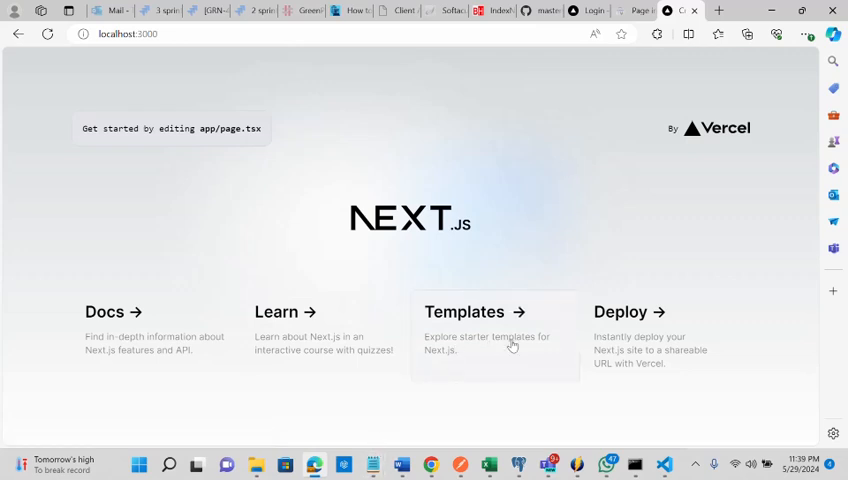
pyautogui.moveTo(284, 464)
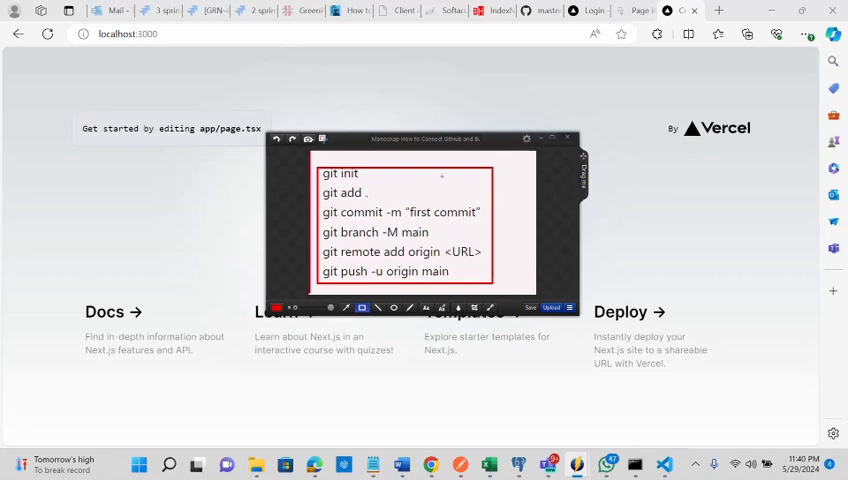
# - Show the trainermarketplace repository tab and scroll through its files and README
pyautogui.click(535, 10)
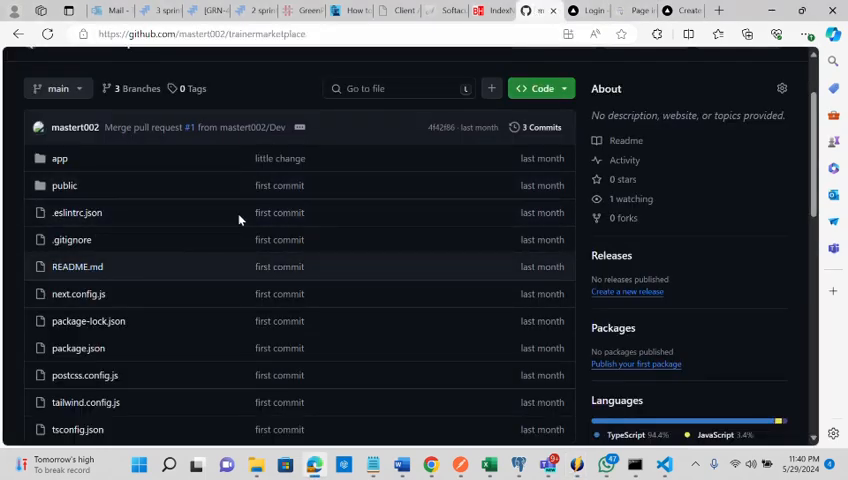
pyautogui.moveTo(179, 265)
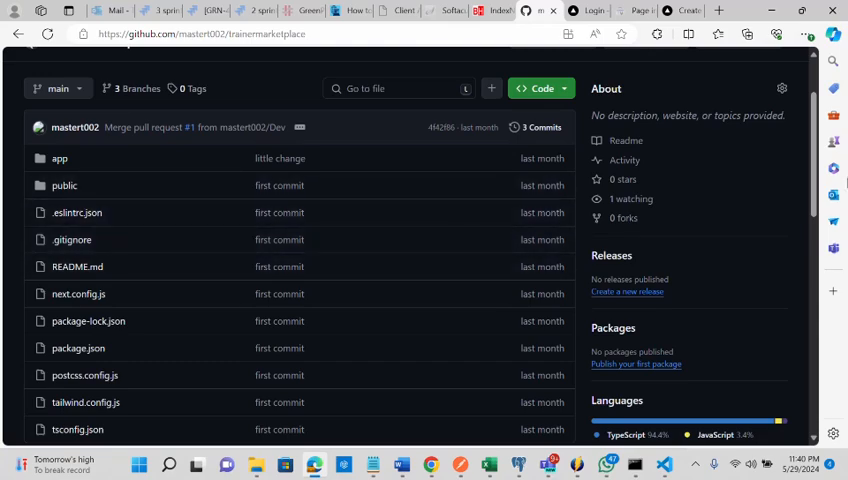
pyautogui.scroll(-3)
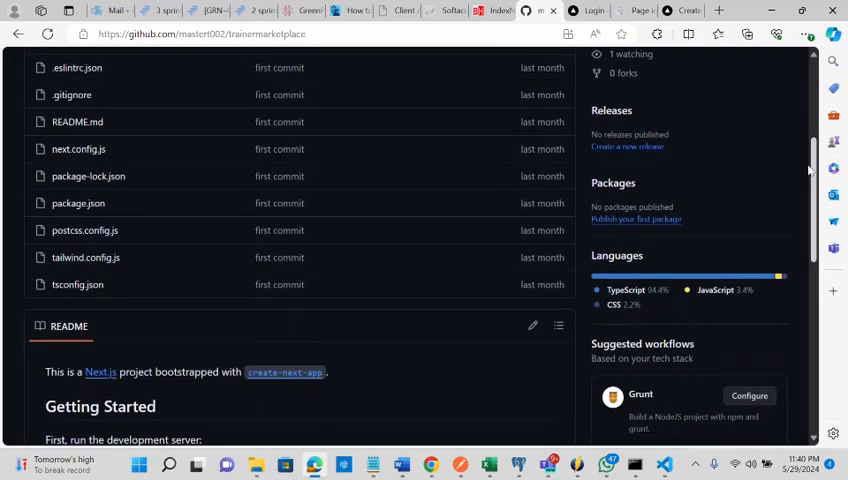
pyautogui.scroll(3)
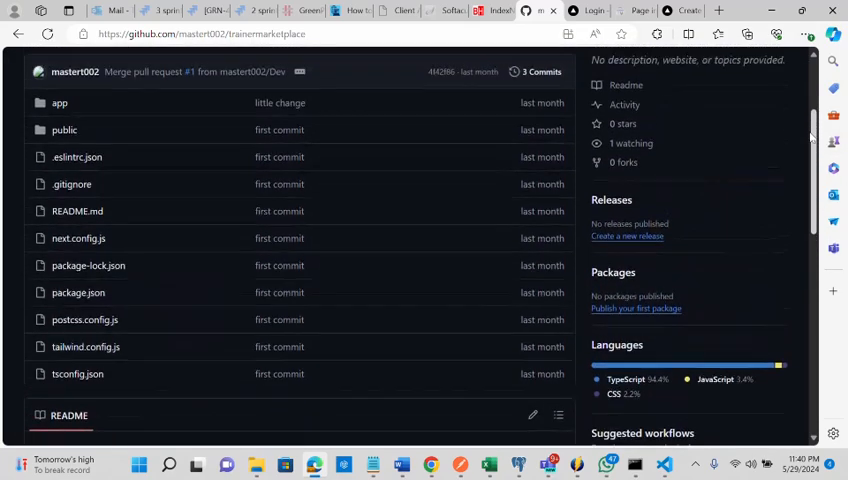
pyautogui.scroll(3)
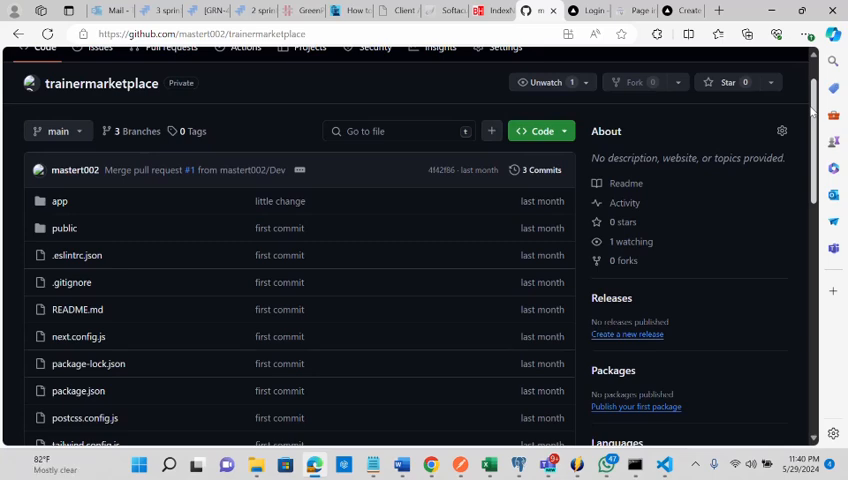
pyautogui.moveTo(640, 228)
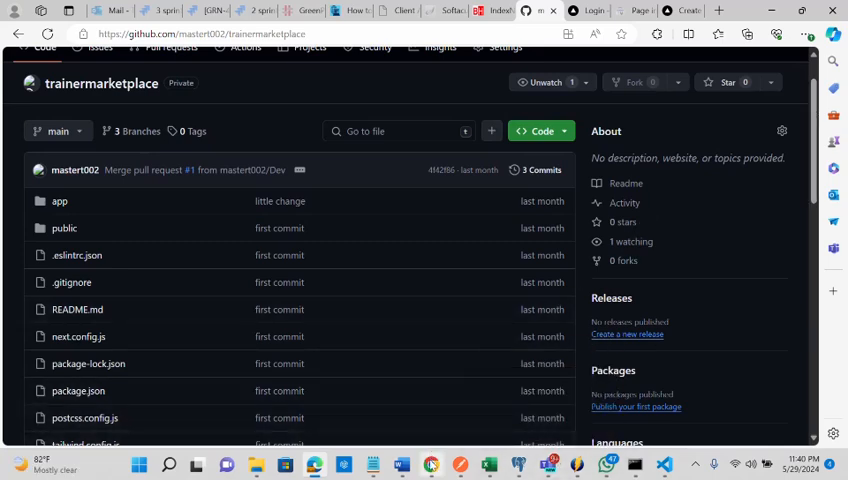
# - Start a new Vercel sign-up in Chrome and settle on the Hobby plan
pyautogui.click(525, 13)
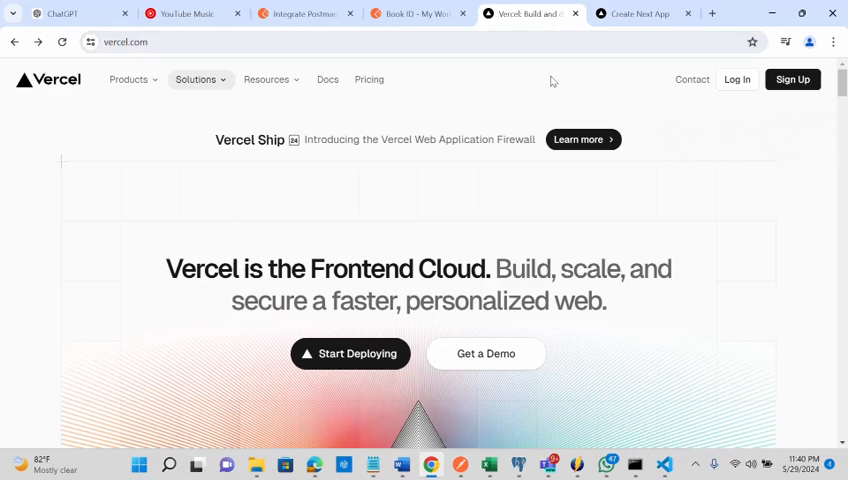
pyautogui.moveTo(792, 79)
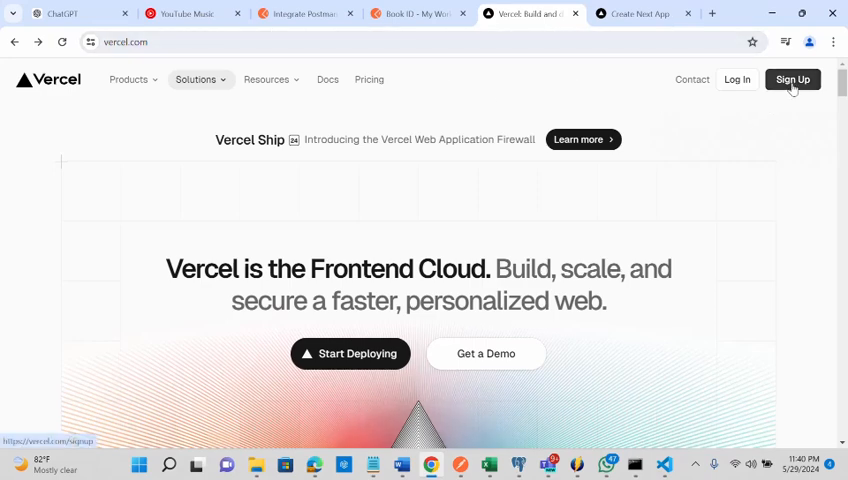
pyautogui.click(792, 79)
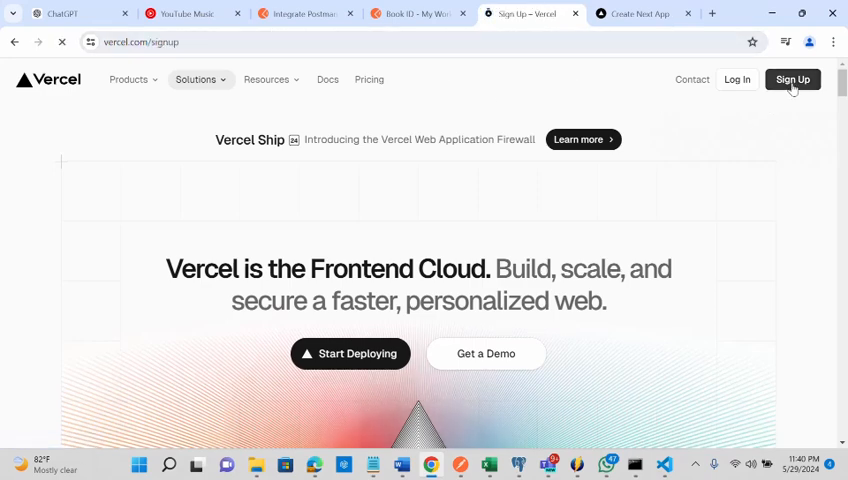
pyautogui.click(791, 79)
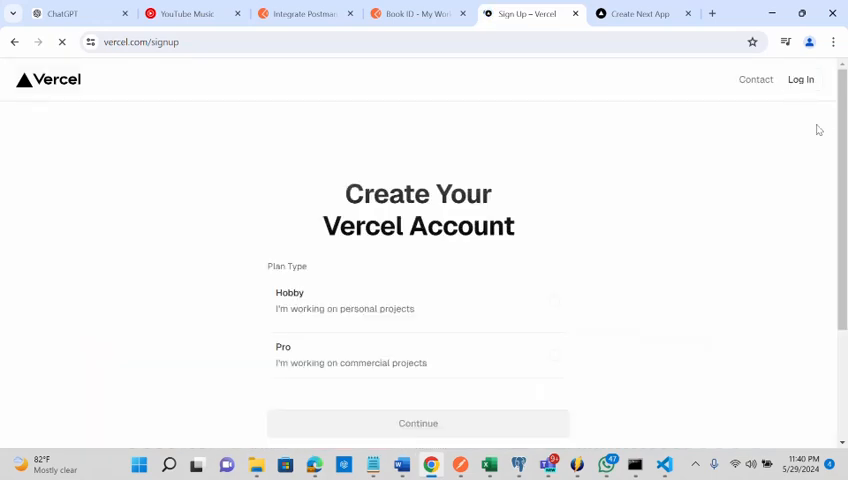
pyautogui.scroll(-3)
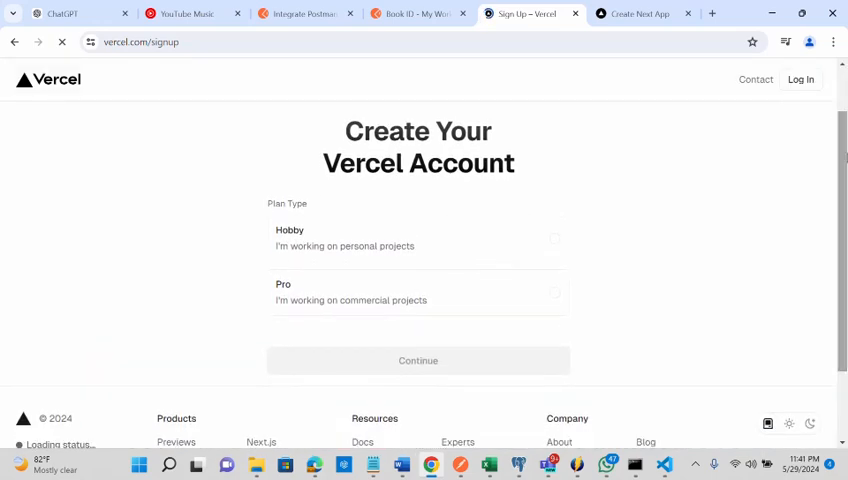
pyautogui.click(418, 238)
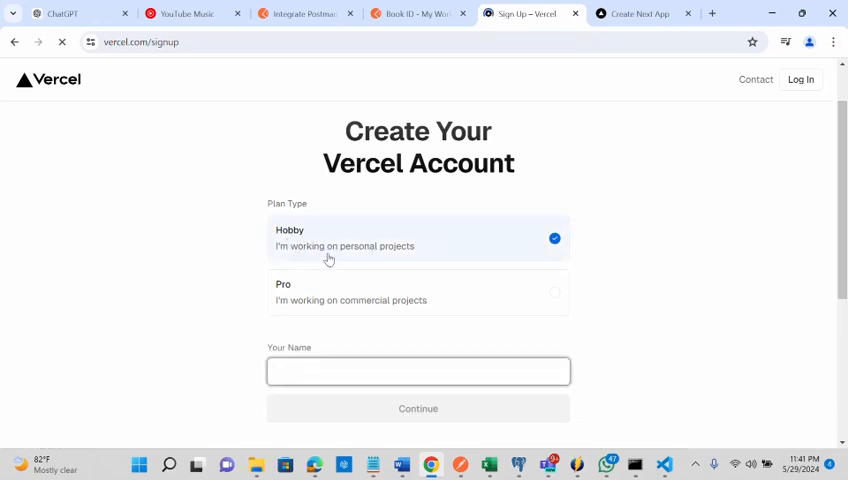
pyautogui.moveTo(310, 315)
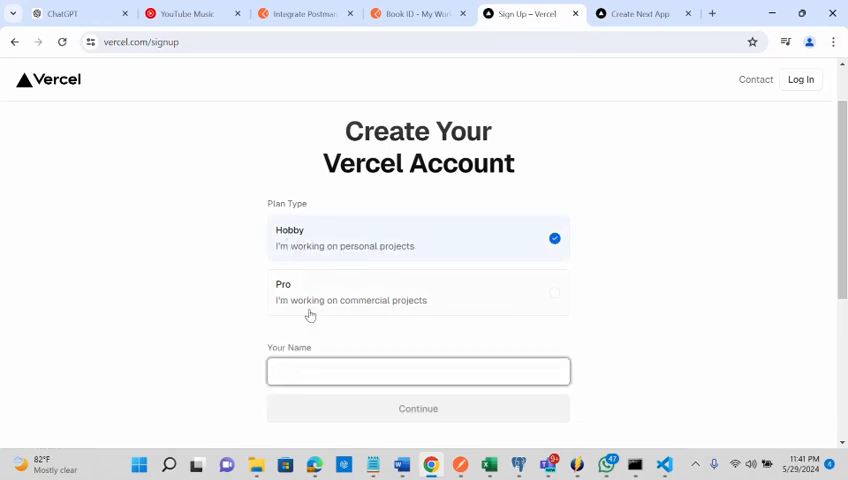
pyautogui.scroll(-3)
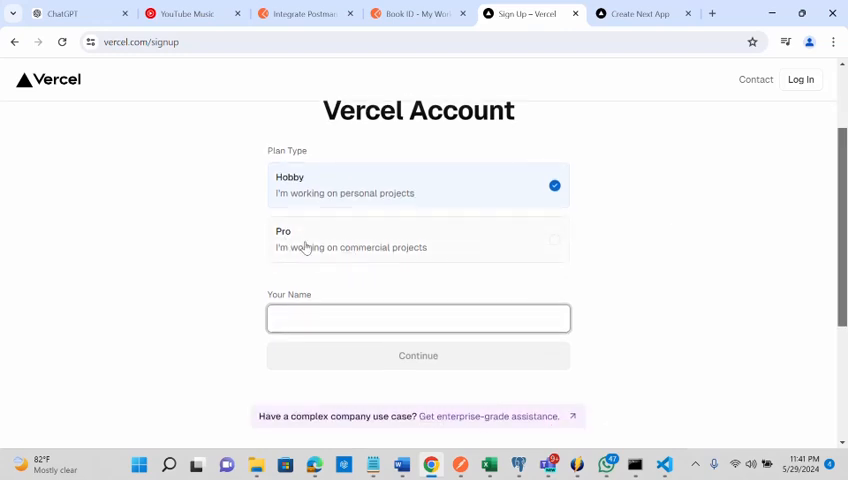
pyautogui.click(418, 239)
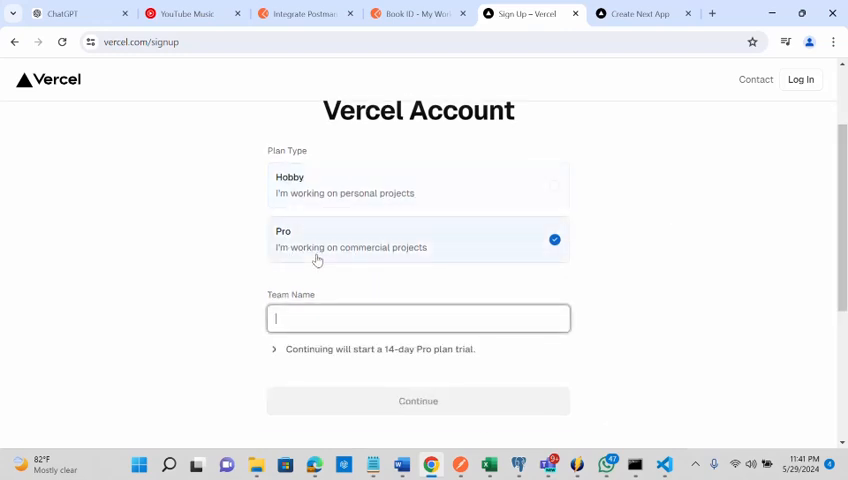
pyautogui.click(418, 185)
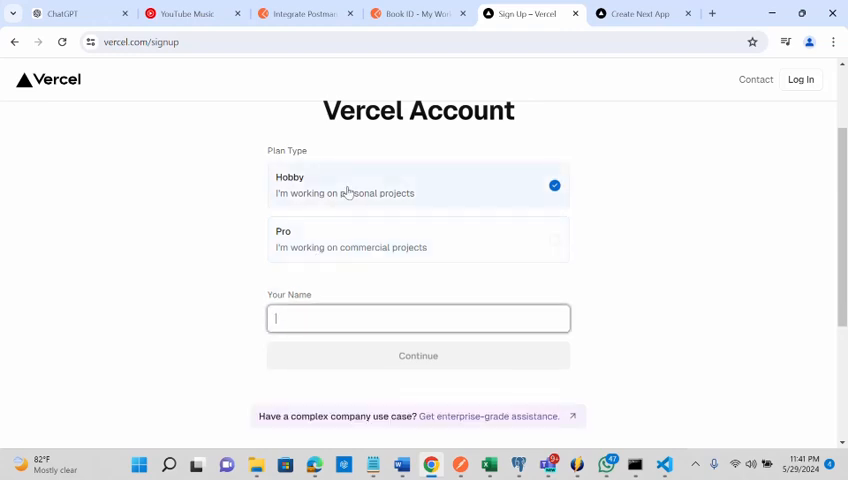
# - Enter techdirectproject as Your Name and continue
pyautogui.write('tec')
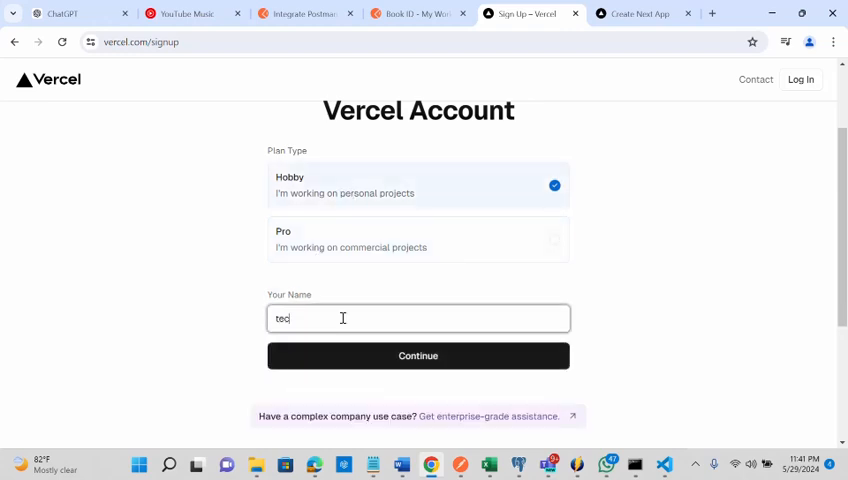
pyautogui.write('h')
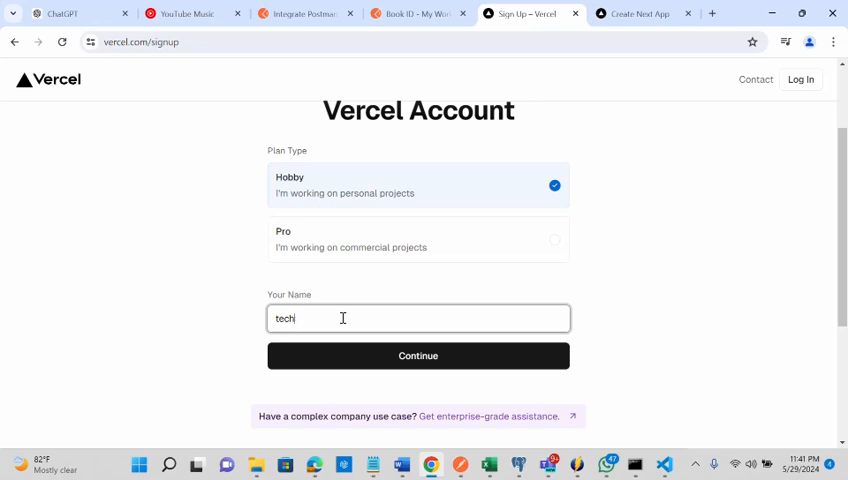
pyautogui.write('direc')
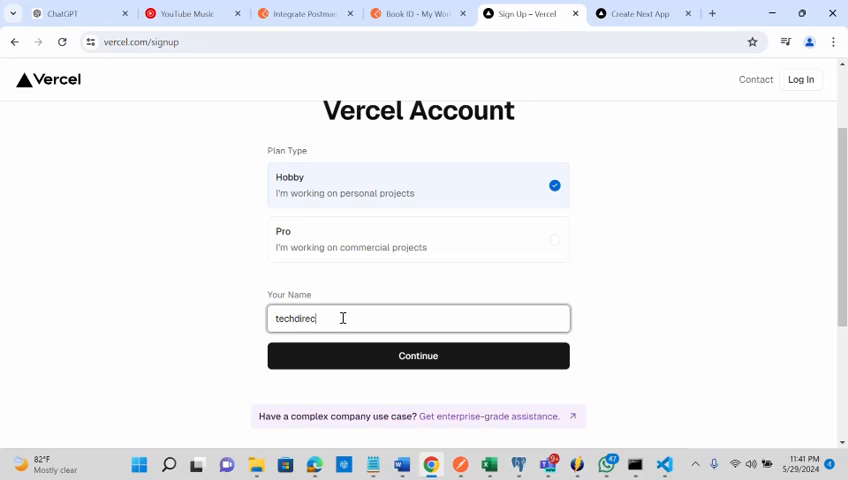
pyautogui.write('pro')
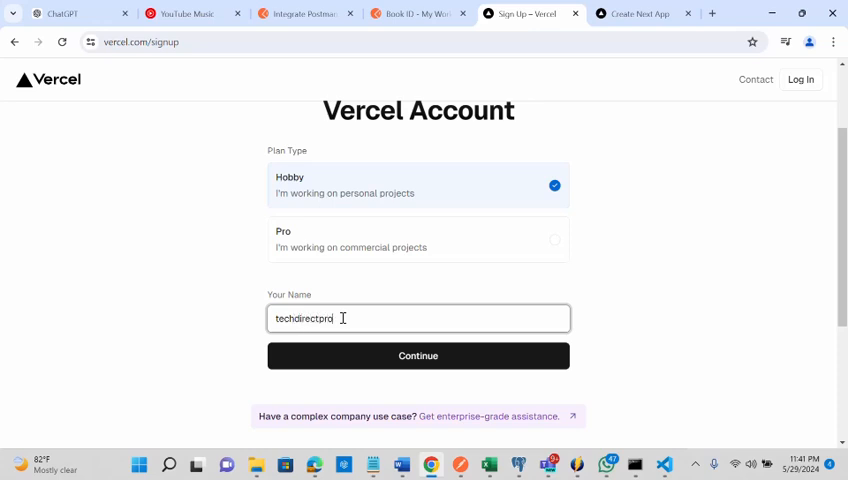
pyautogui.write('ject')
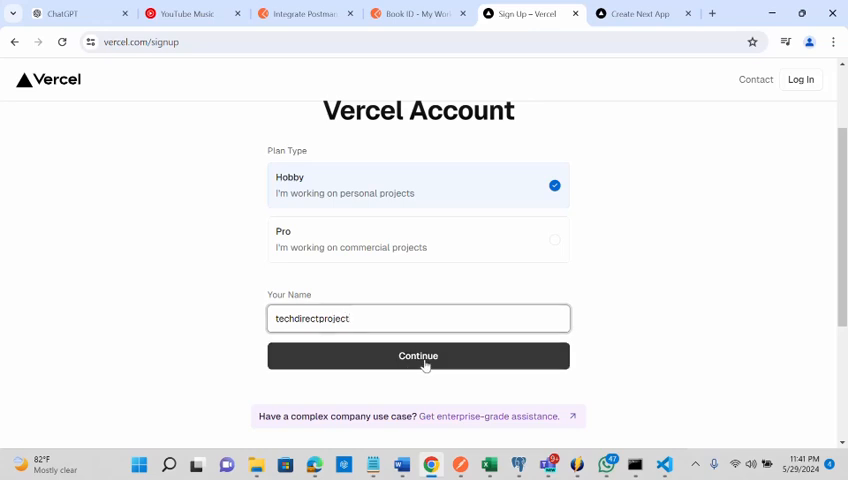
pyautogui.click(418, 355)
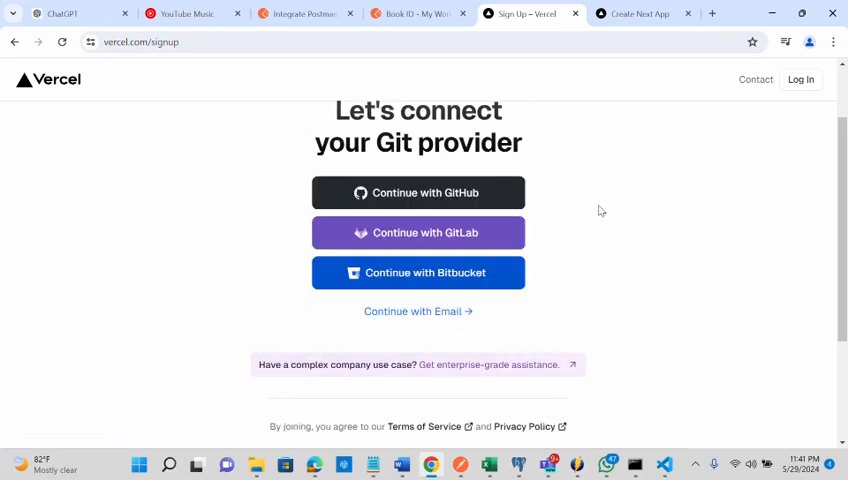
pyautogui.moveTo(843, 207)
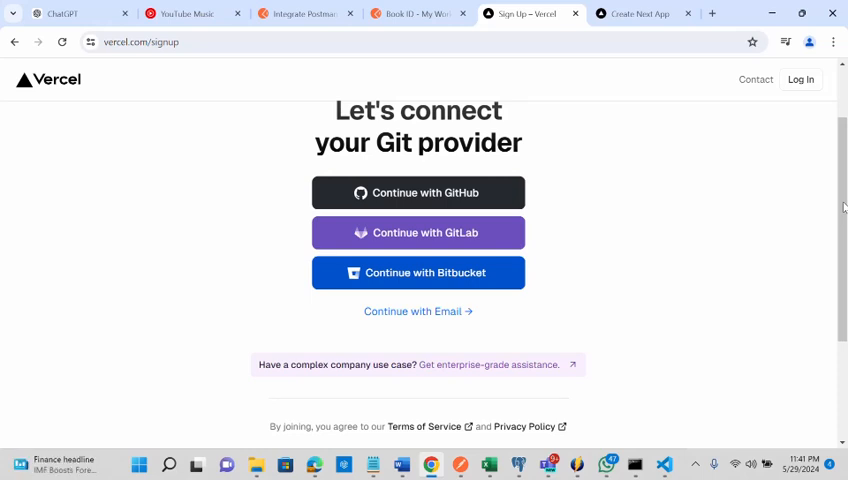
pyautogui.moveTo(537, 269)
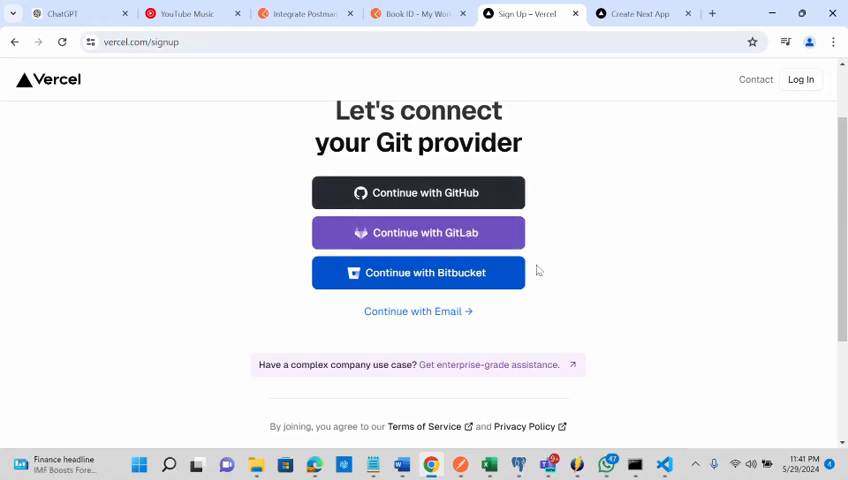
pyautogui.moveTo(538, 280)
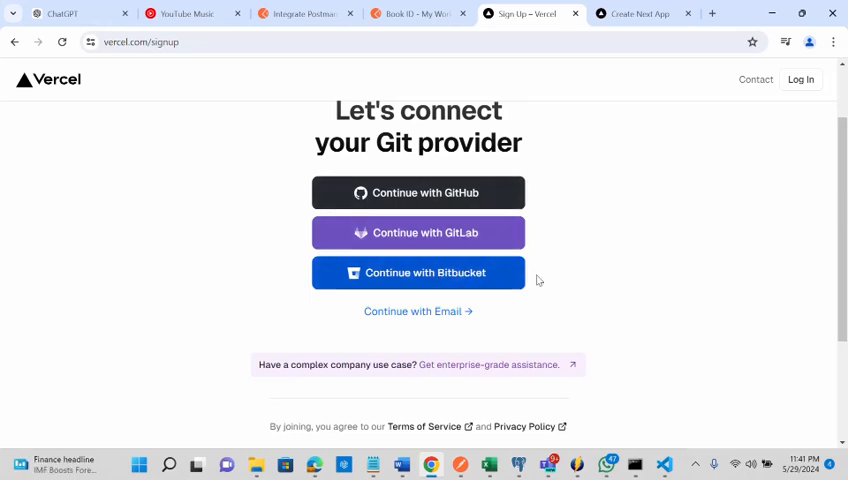
pyautogui.moveTo(620, 167)
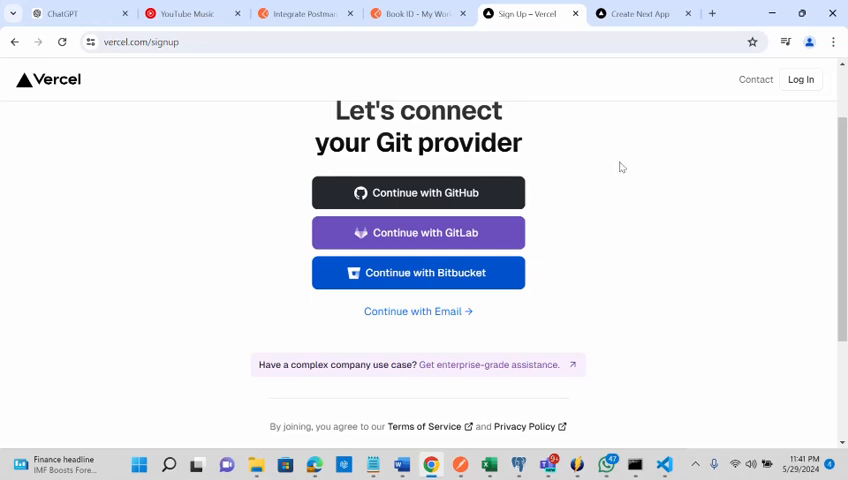
pyautogui.moveTo(418, 192)
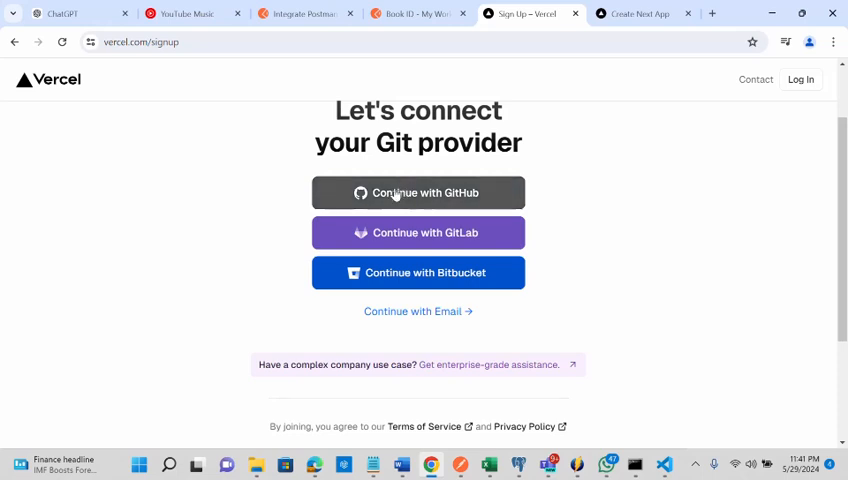
# - Select Continue with GitHub on the Git provider page
pyautogui.click(418, 192)
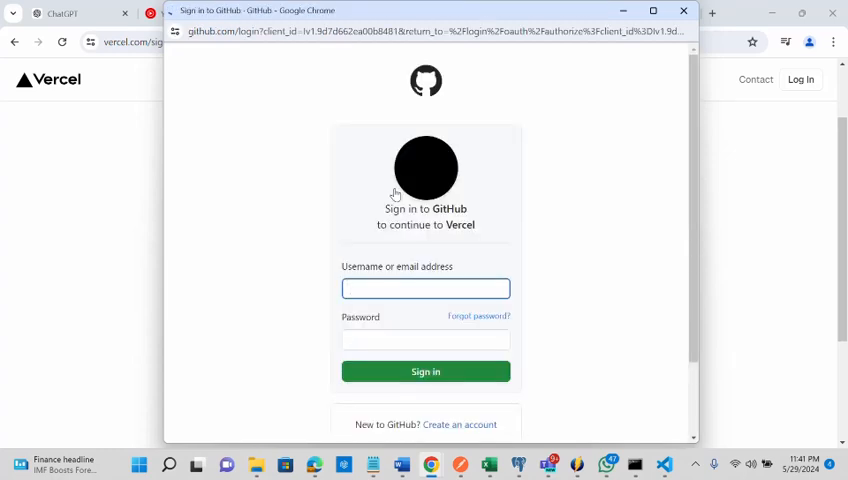
pyautogui.moveTo(622, 264)
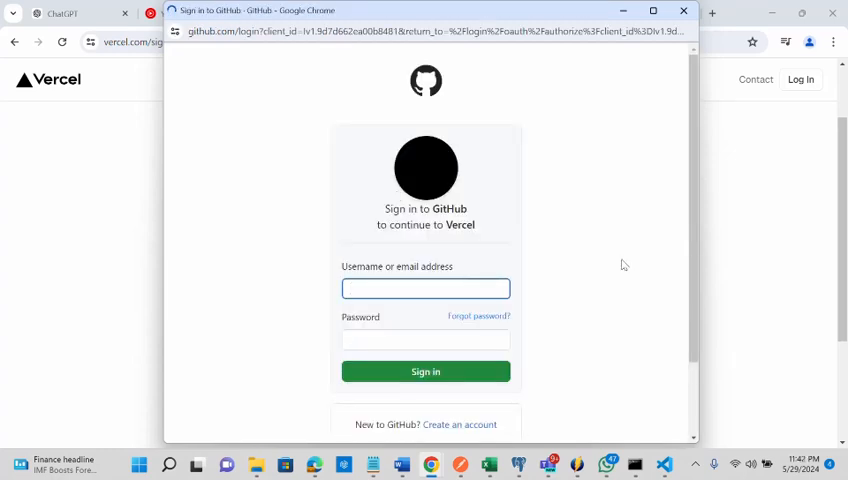
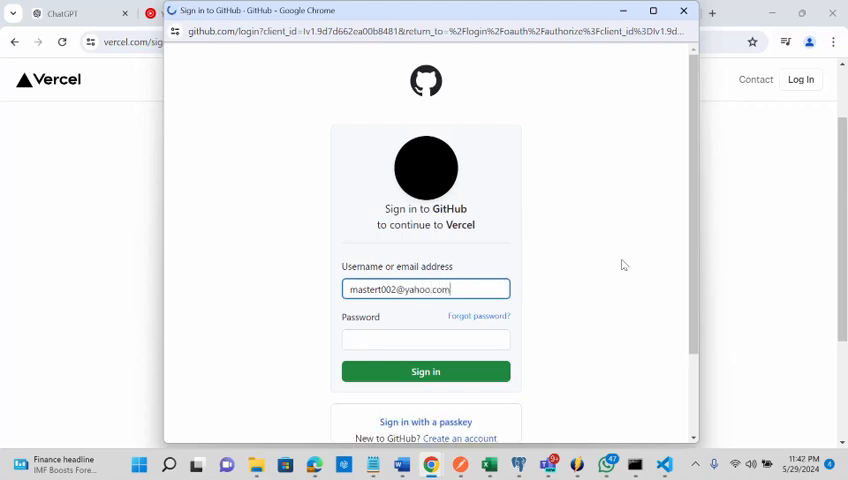
pyautogui.moveTo(375, 282)
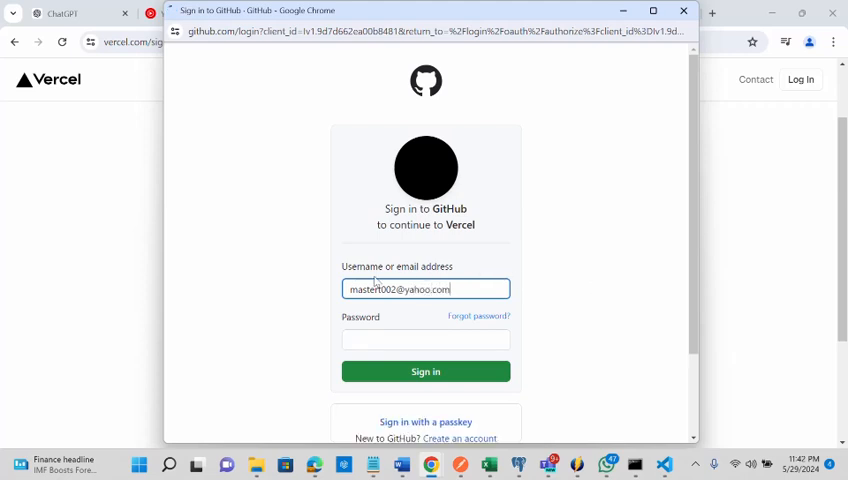
pyautogui.click(425, 339)
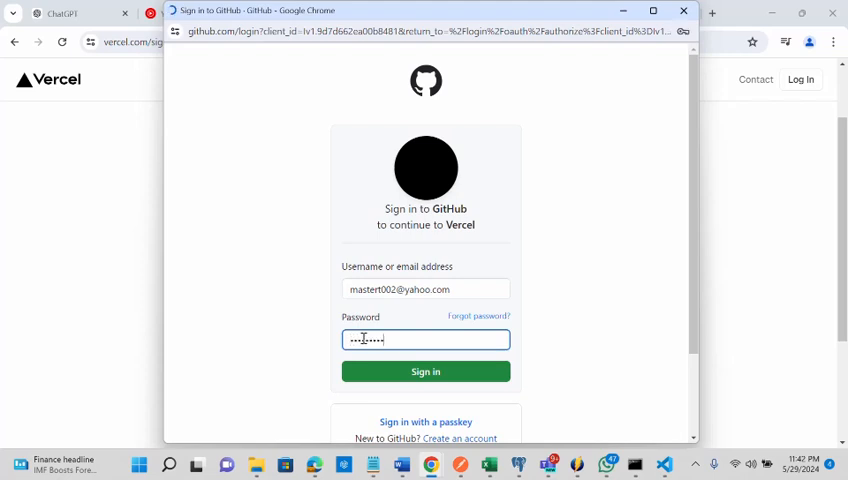
pyautogui.write('•••')
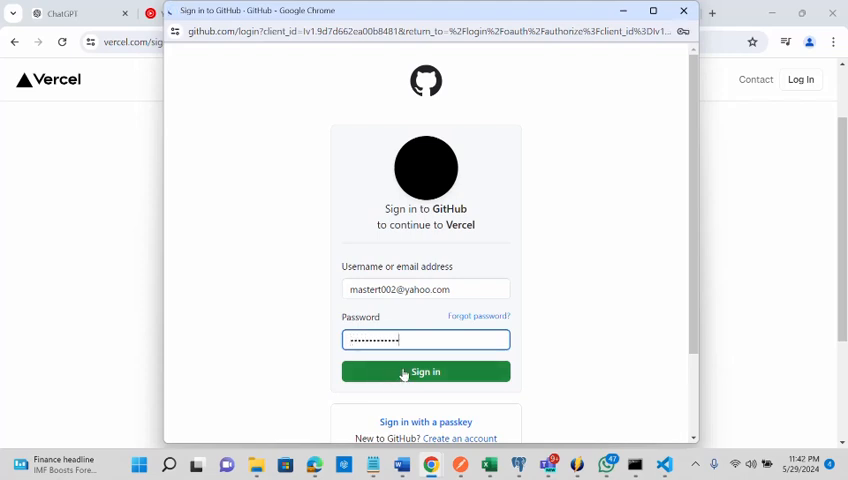
pyautogui.click(425, 371)
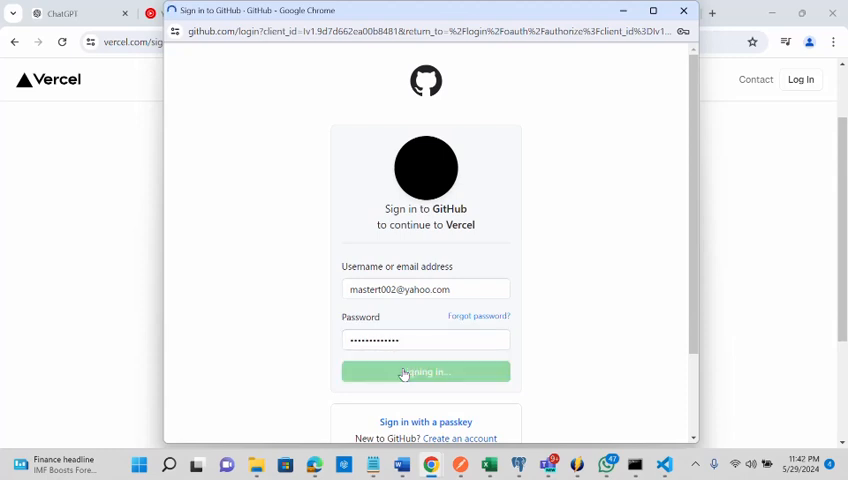
pyautogui.click(425, 371)
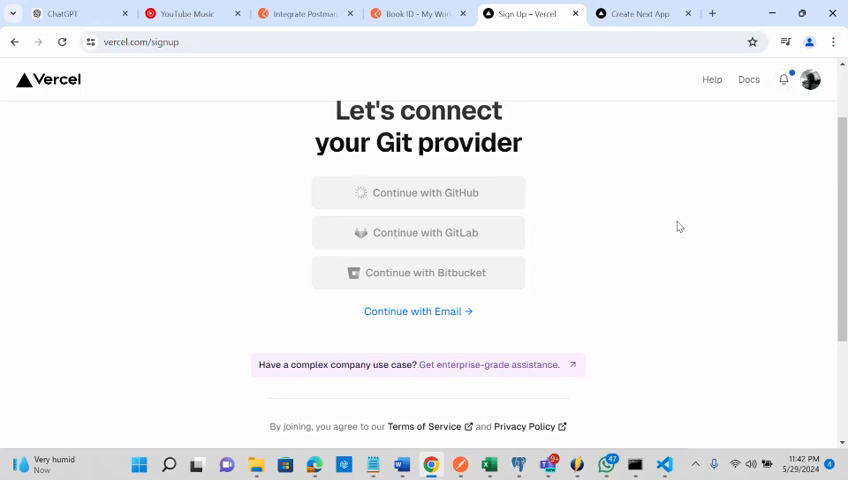
pyautogui.moveTo(639, 215)
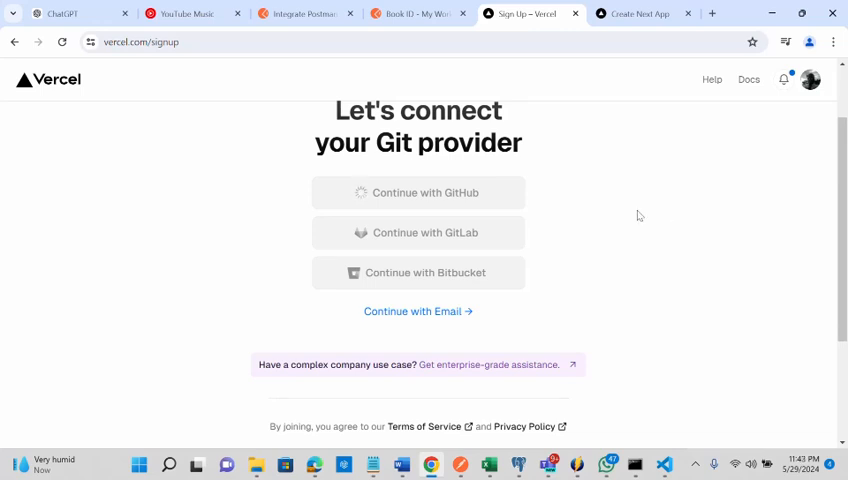
pyautogui.moveTo(631, 213)
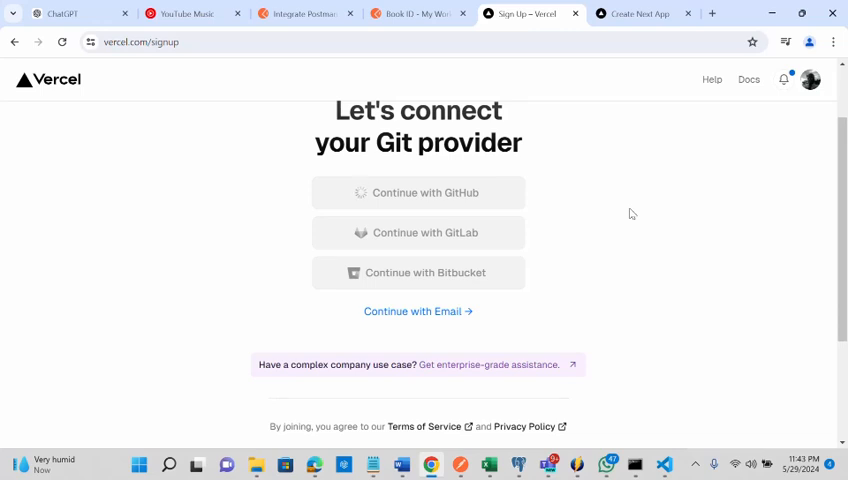
pyautogui.moveTo(564, 218)
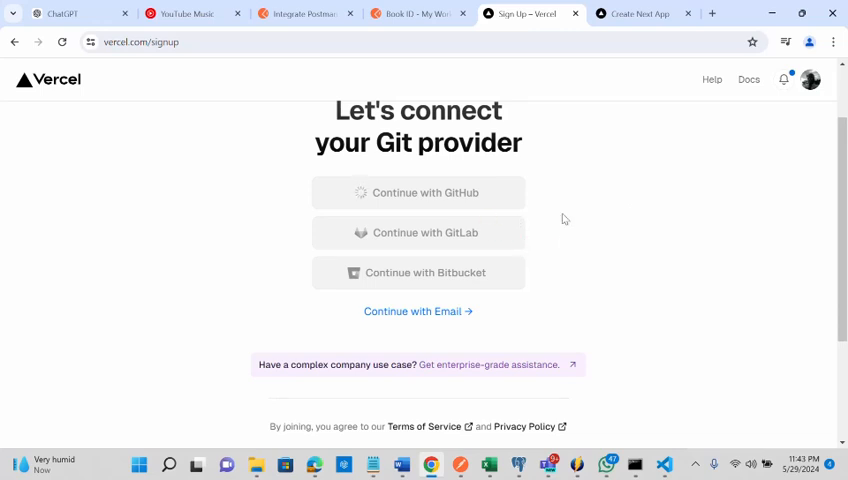
pyautogui.moveTo(582, 184)
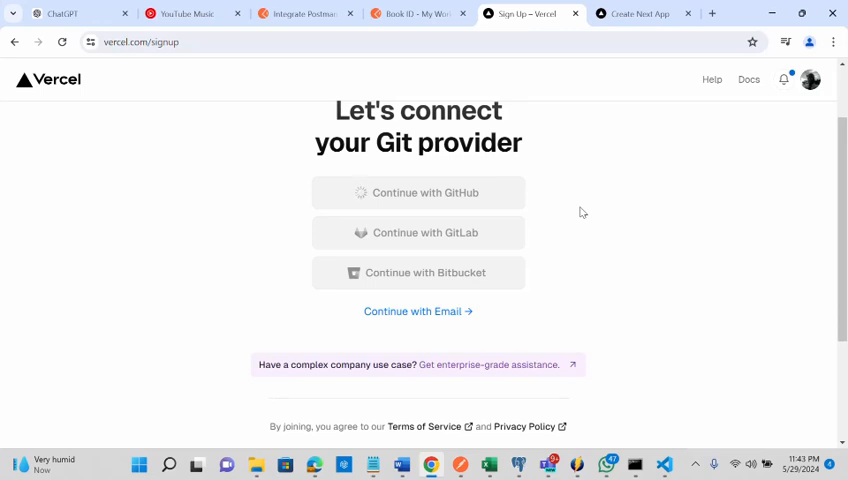
pyautogui.moveTo(610, 261)
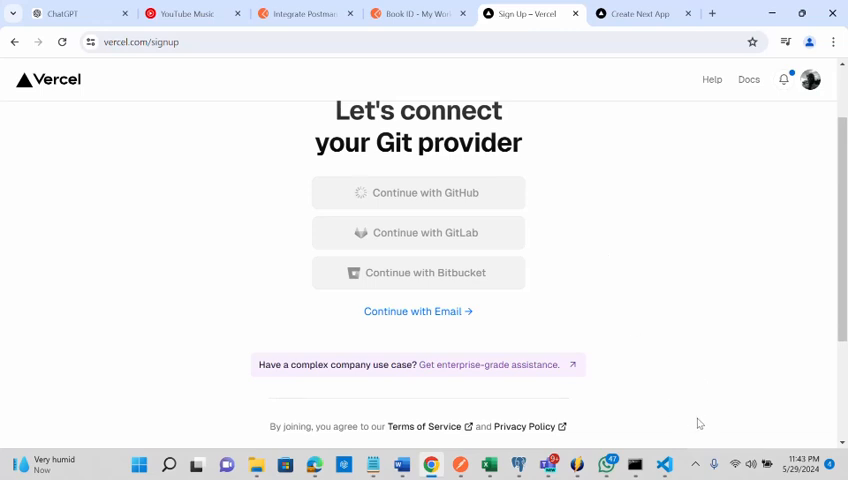
# - Wait for the GitHub connection to finish, then bring up the techdirectproject repository
pyautogui.click(694, 463)
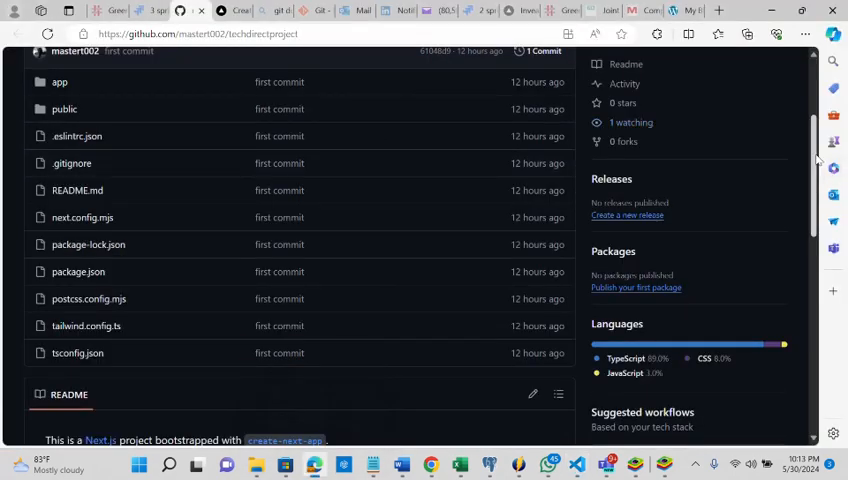
pyautogui.scroll(3)
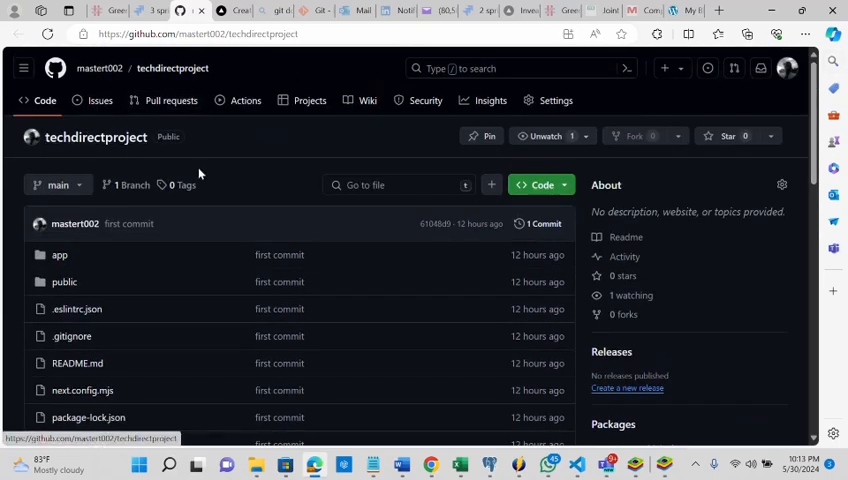
pyautogui.moveTo(99, 335)
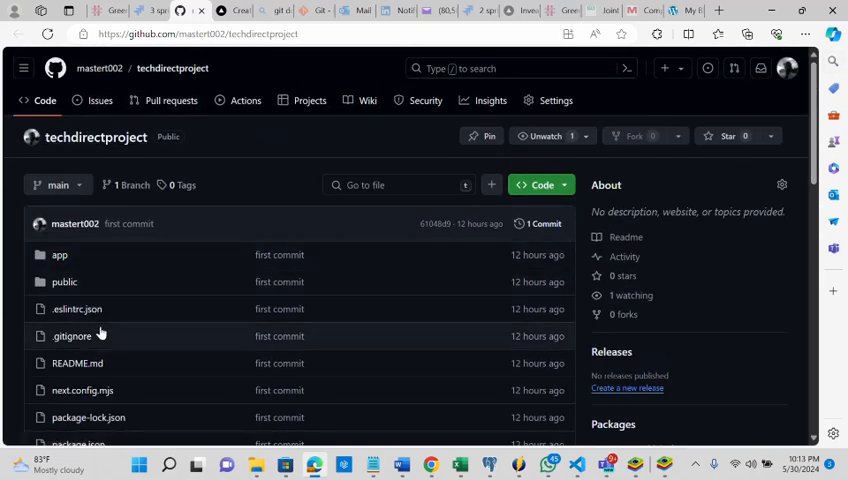
pyautogui.moveTo(127, 315)
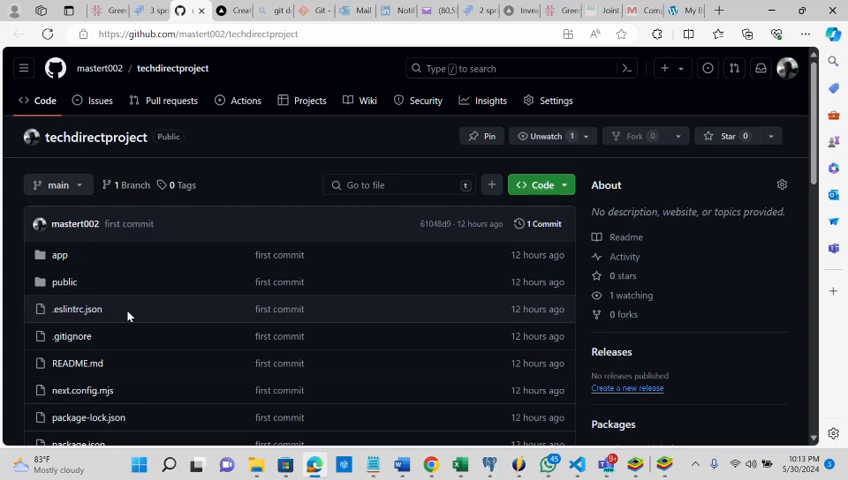
pyautogui.moveTo(421, 441)
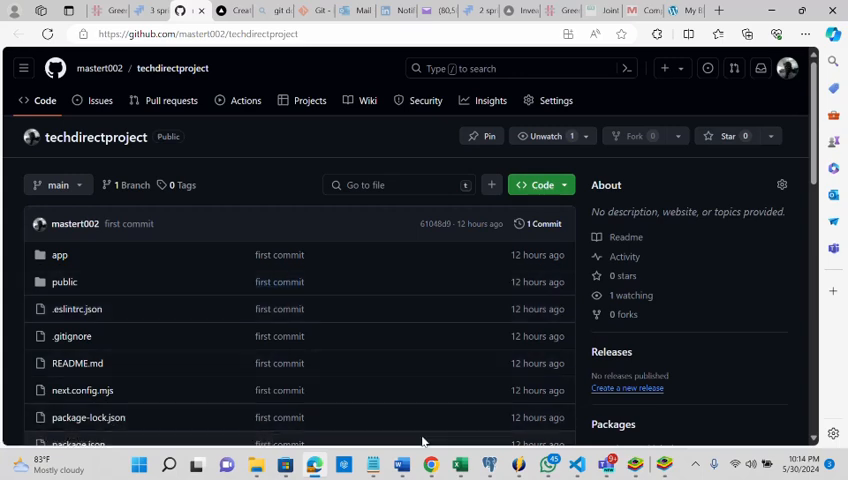
pyautogui.moveTo(434, 464)
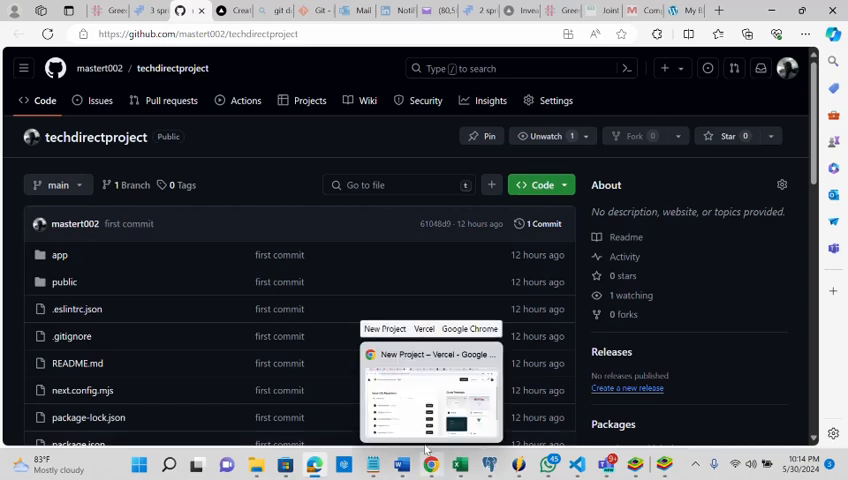
# - Switch to the New Project – Vercel window and scroll its repository list
pyautogui.click(431, 390)
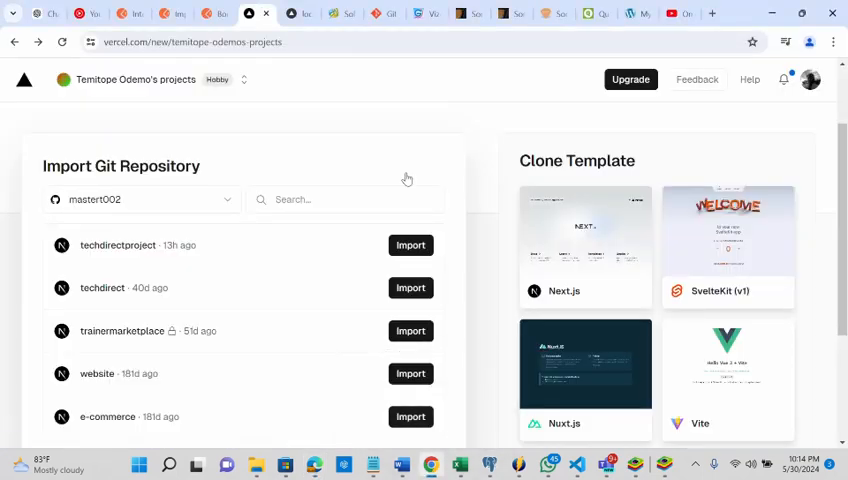
pyautogui.moveTo(231, 180)
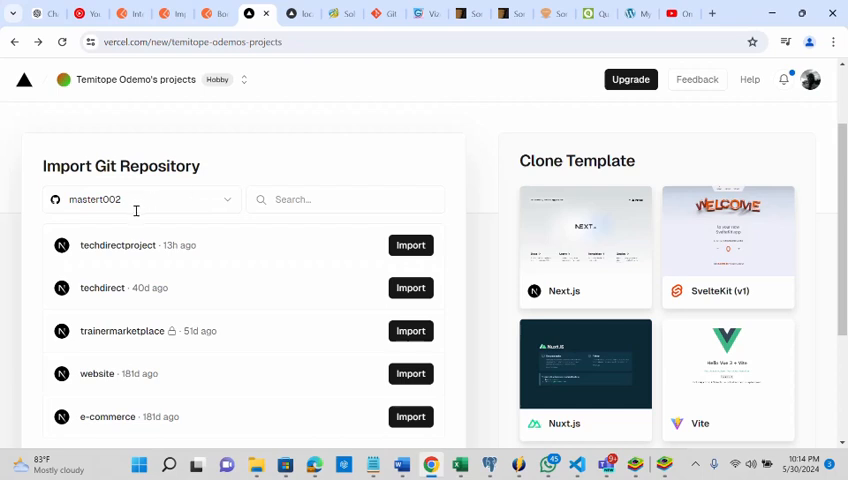
pyautogui.moveTo(100, 247)
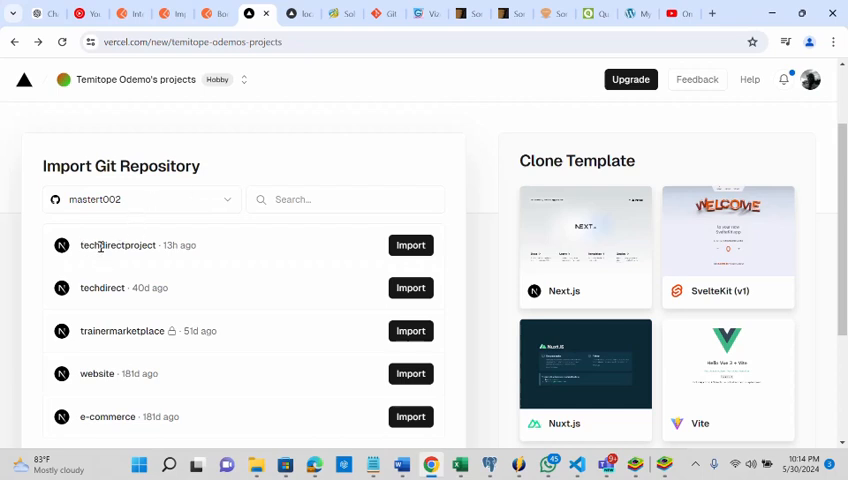
pyautogui.moveTo(118, 245)
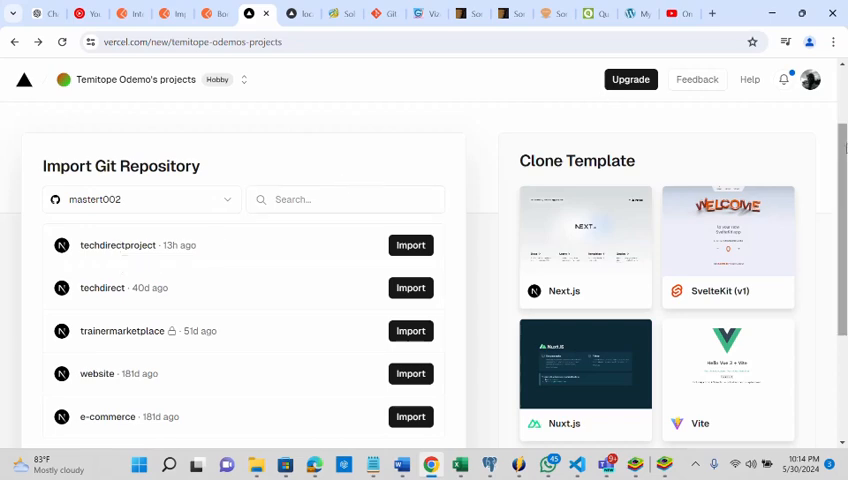
pyautogui.scroll(-3)
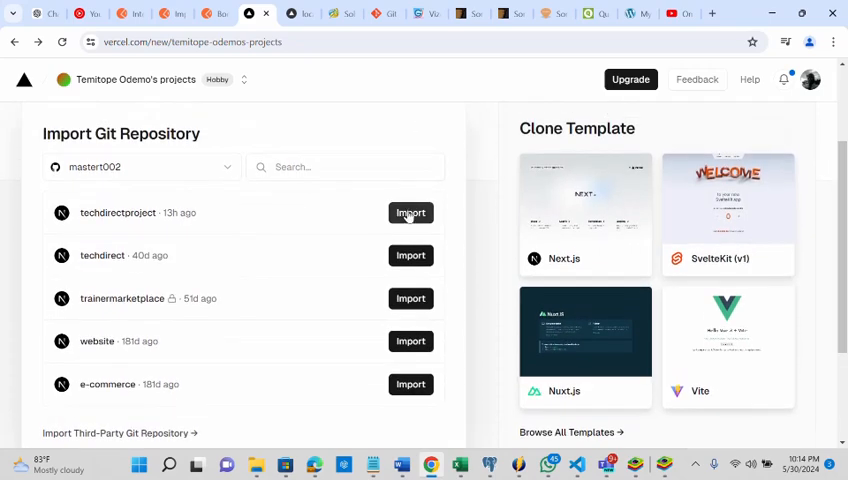
# - Import techdirectproject and review its Next.js settings, toggling Environment Variables open and closed
pyautogui.click(410, 213)
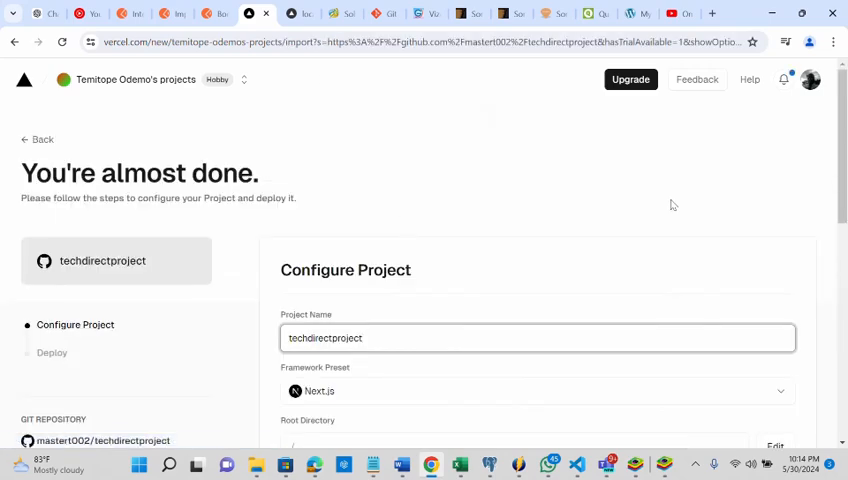
pyautogui.scroll(-3)
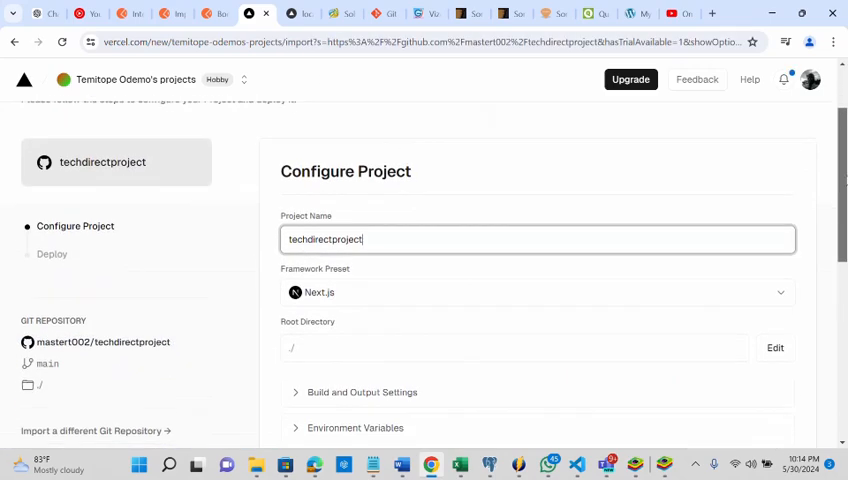
pyautogui.scroll(-3)
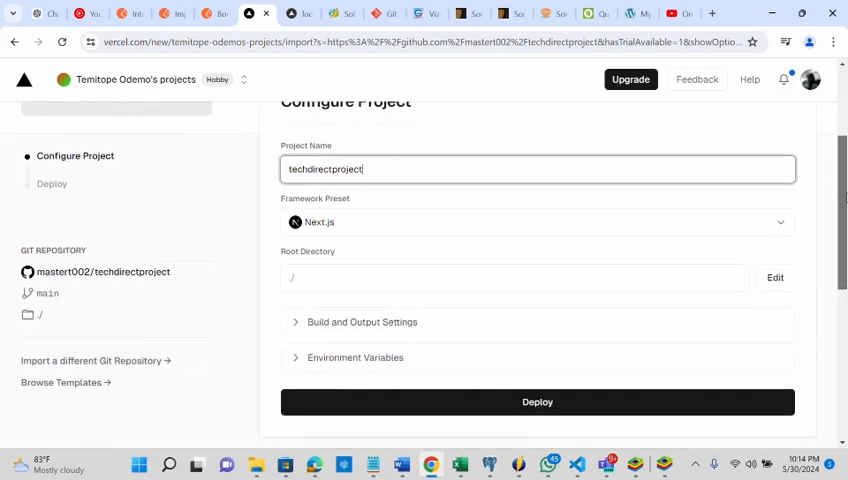
pyautogui.scroll(3)
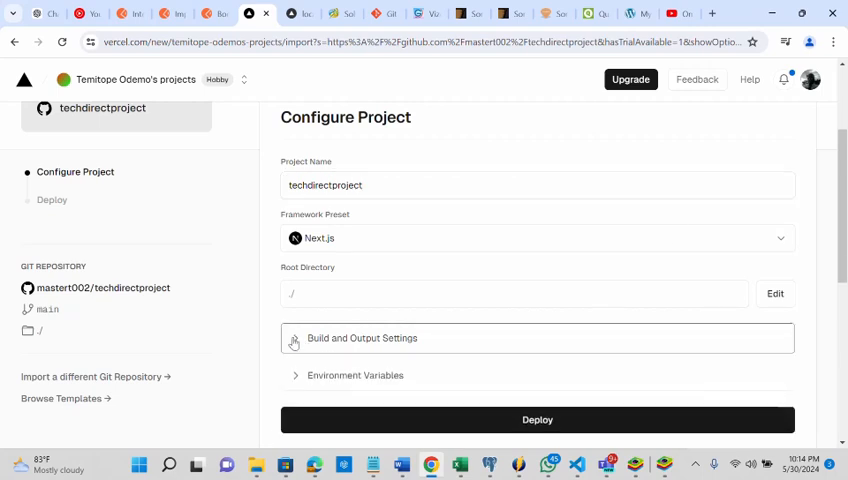
pyautogui.click(537, 419)
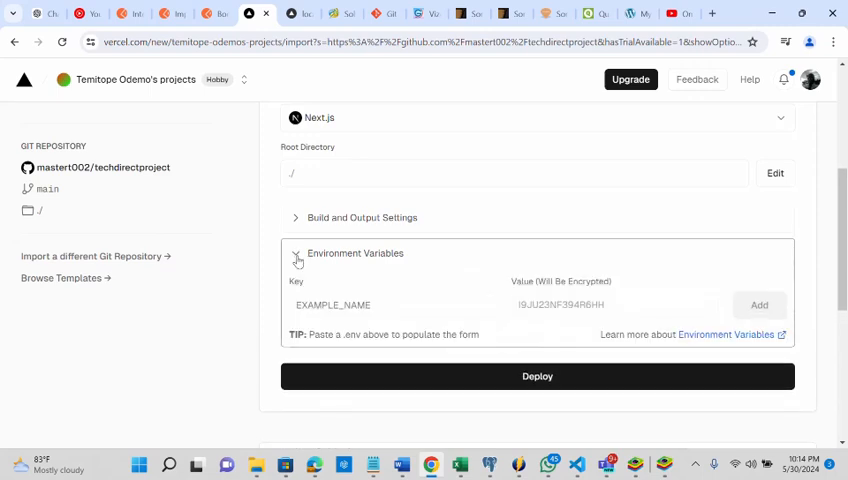
pyautogui.click(537, 376)
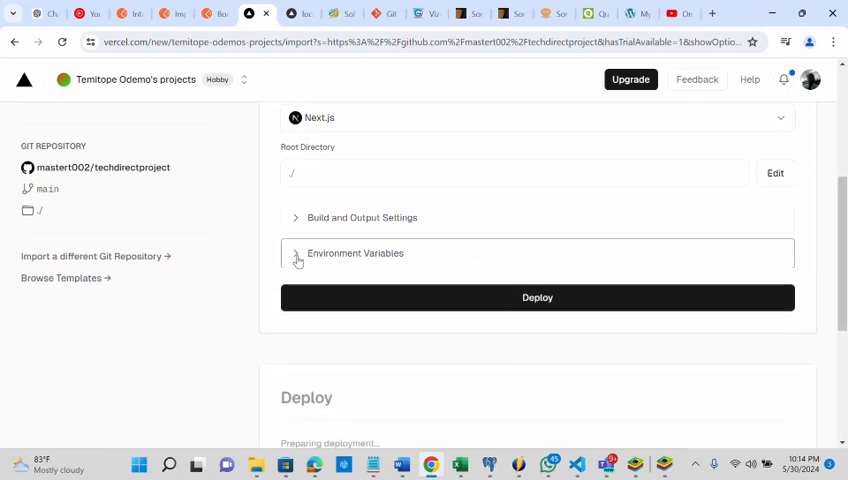
pyautogui.scroll(-3)
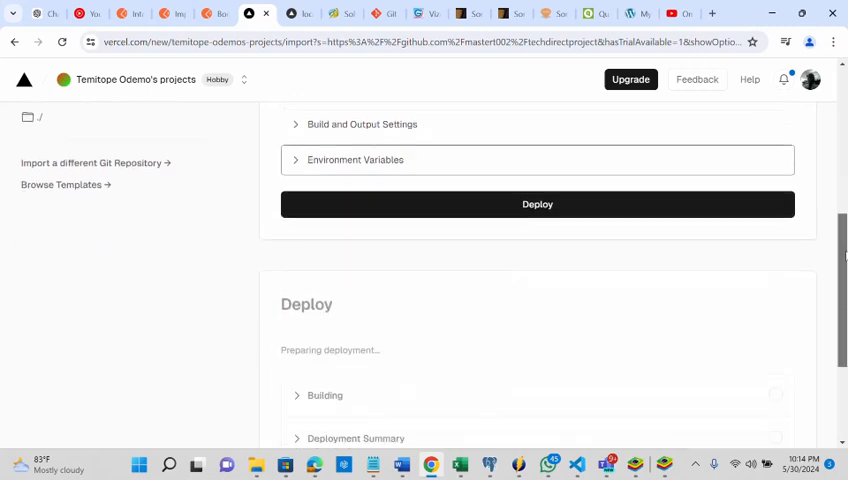
pyautogui.scroll(-3)
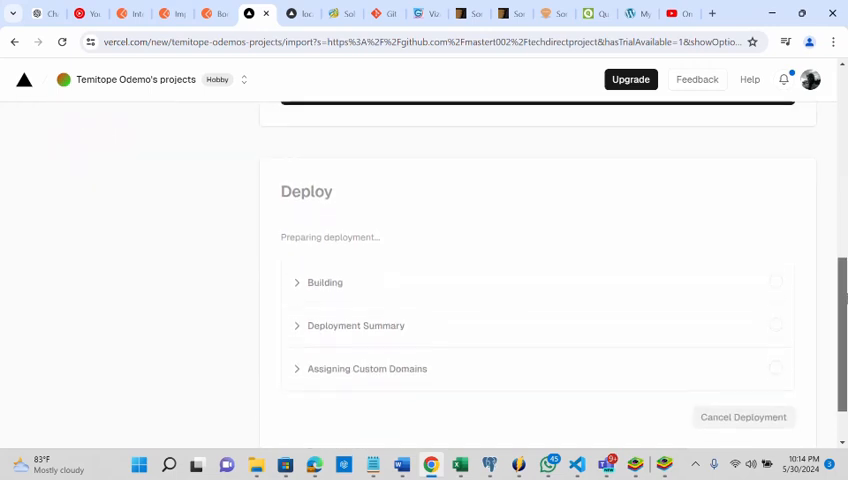
pyautogui.scroll(3)
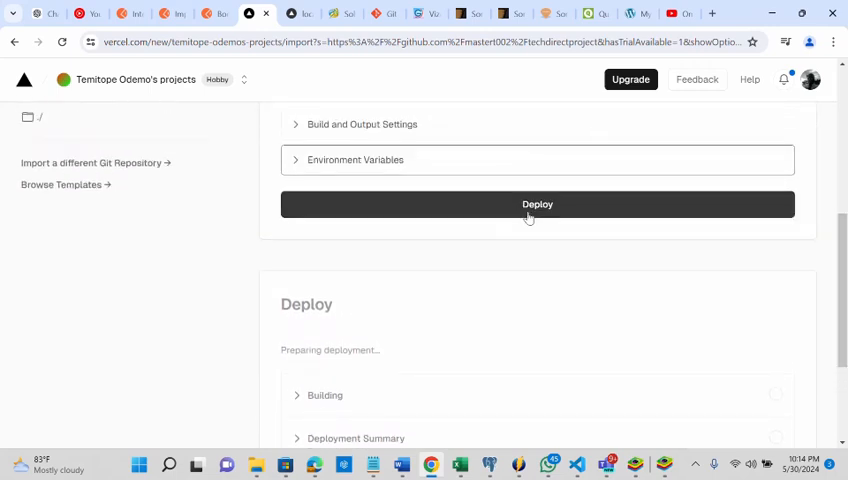
# - Deploy techdirectproject on Vercel and open the finished deployment's Congratulations page
pyautogui.click(537, 204)
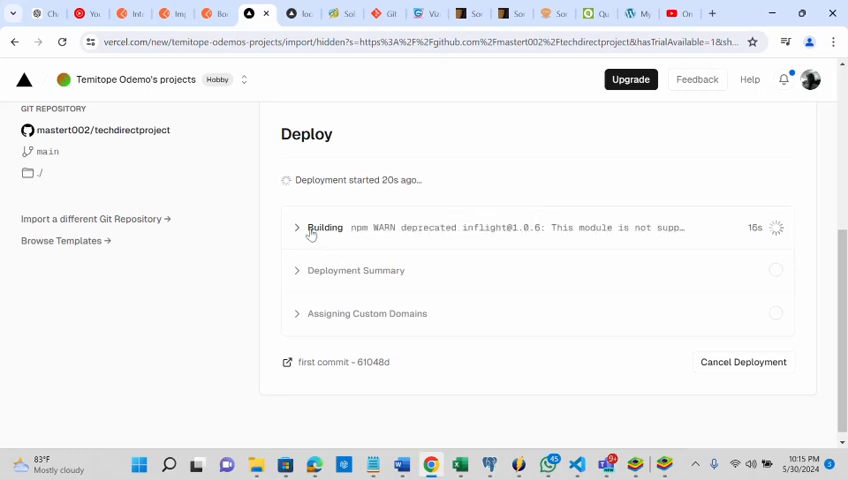
pyautogui.moveTo(517, 238)
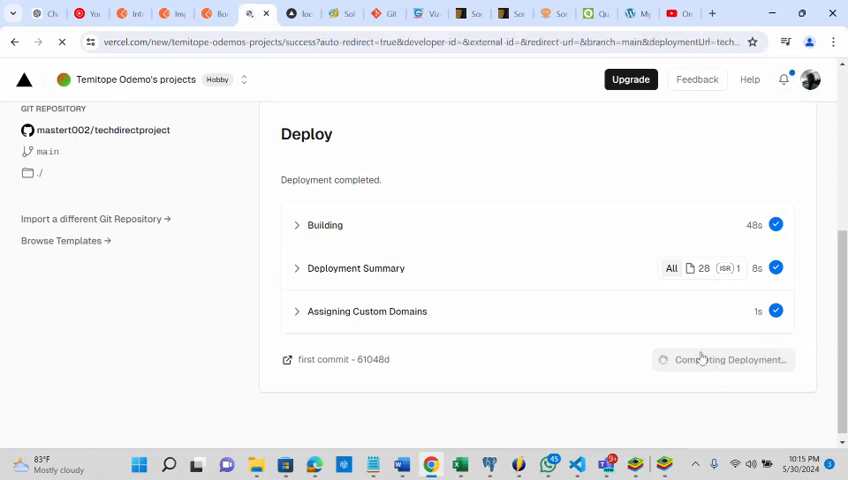
pyautogui.click(723, 359)
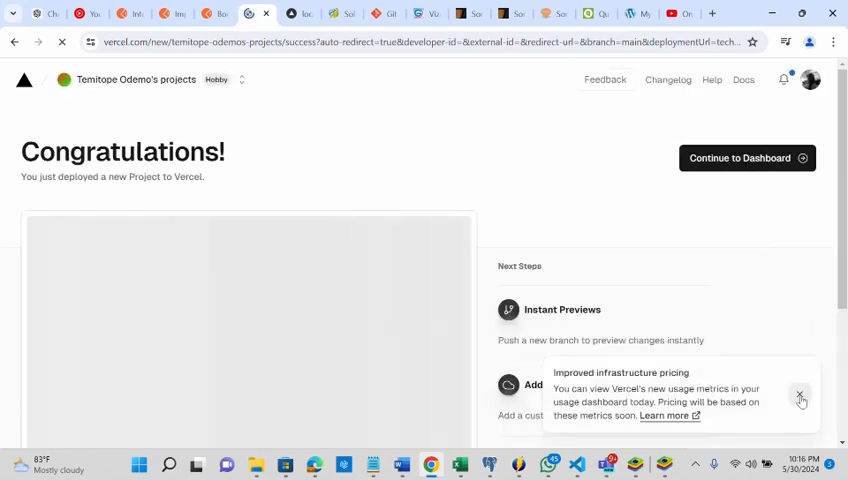
# - Dismiss the pricing notice and open the live site preview in a new tab
pyautogui.click(800, 395)
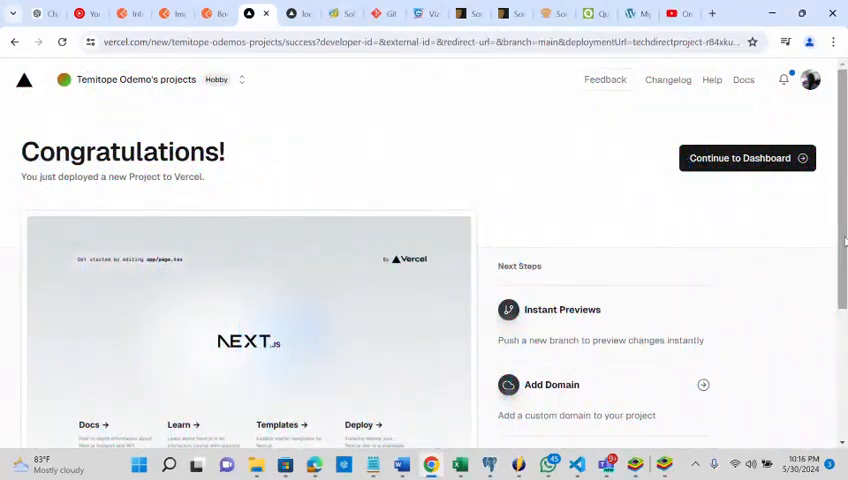
pyautogui.scroll(-3)
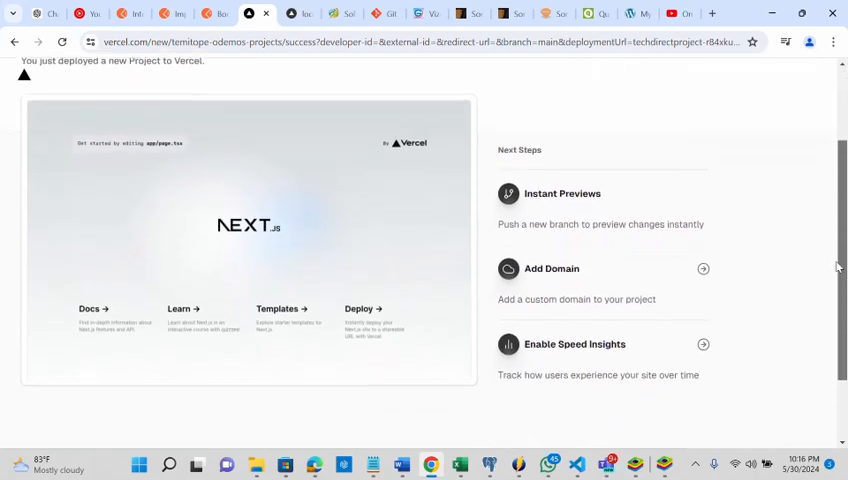
pyautogui.scroll(3)
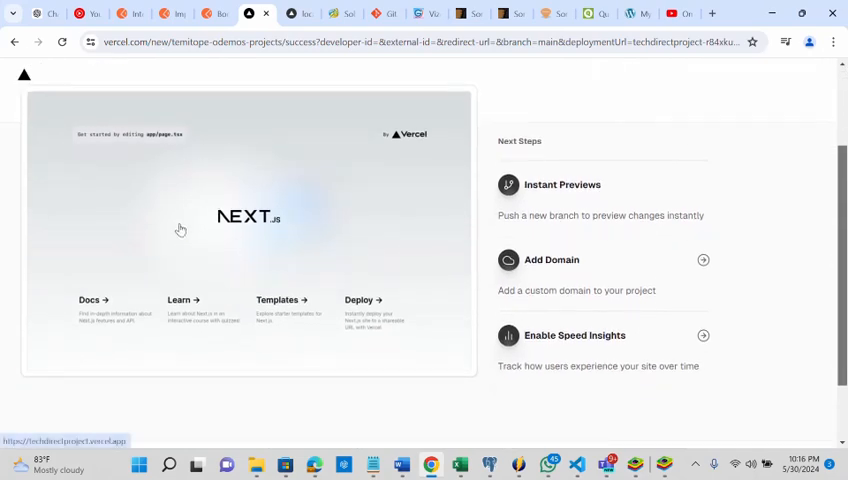
pyautogui.moveTo(640, 178)
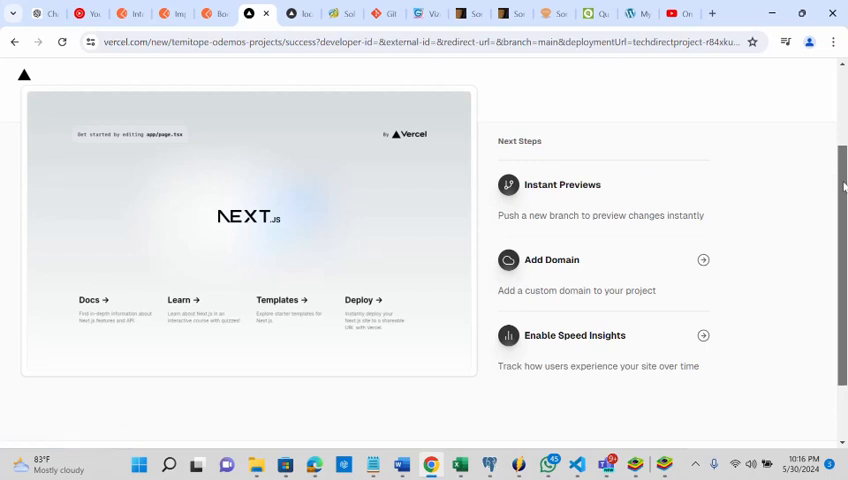
pyautogui.scroll(3)
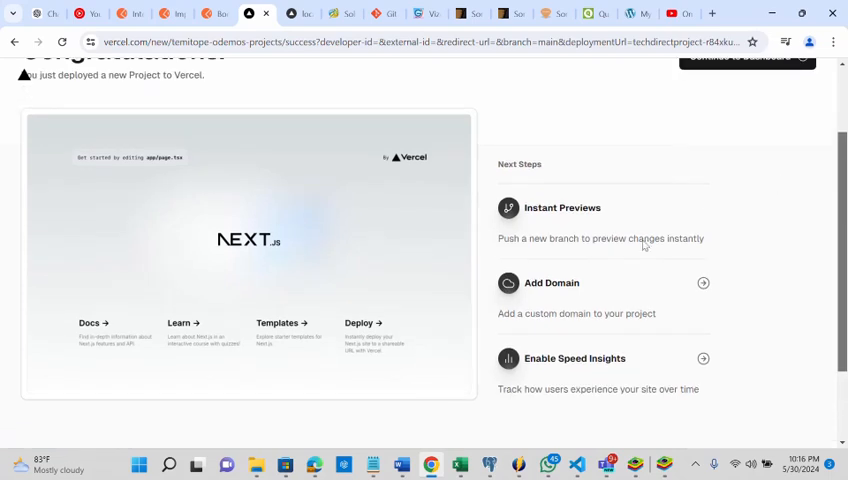
pyautogui.moveTo(574, 297)
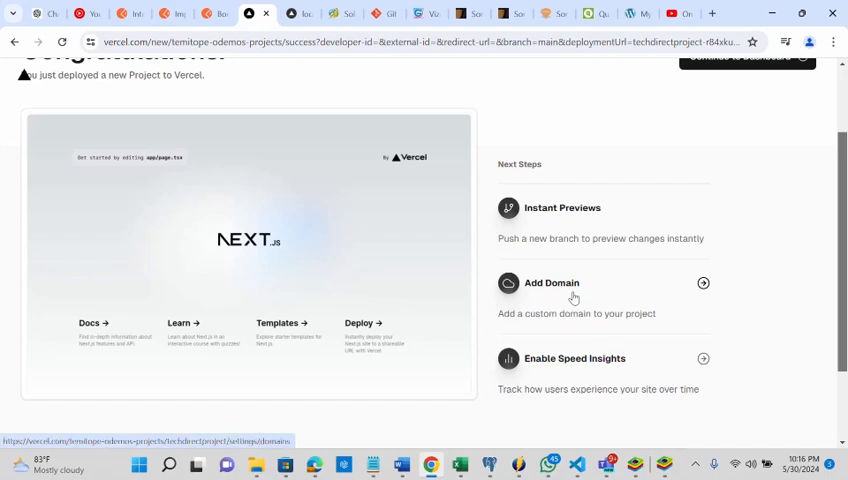
pyautogui.moveTo(740, 254)
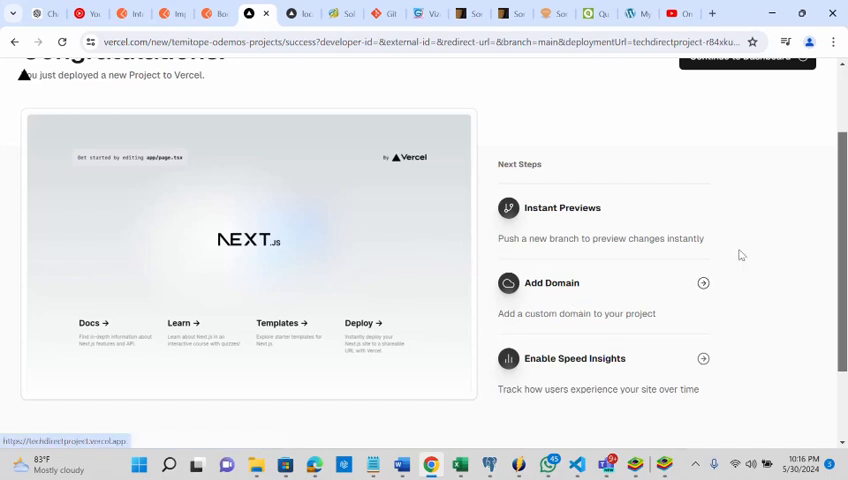
pyautogui.scroll(-3)
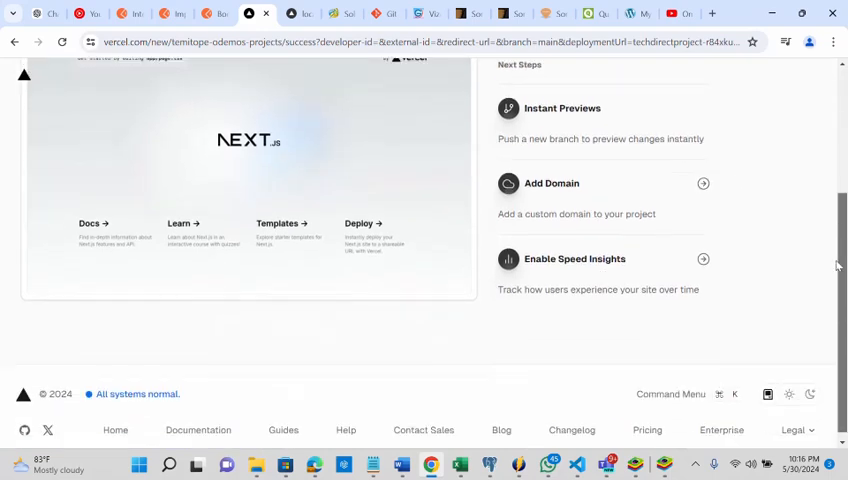
pyautogui.scroll(3)
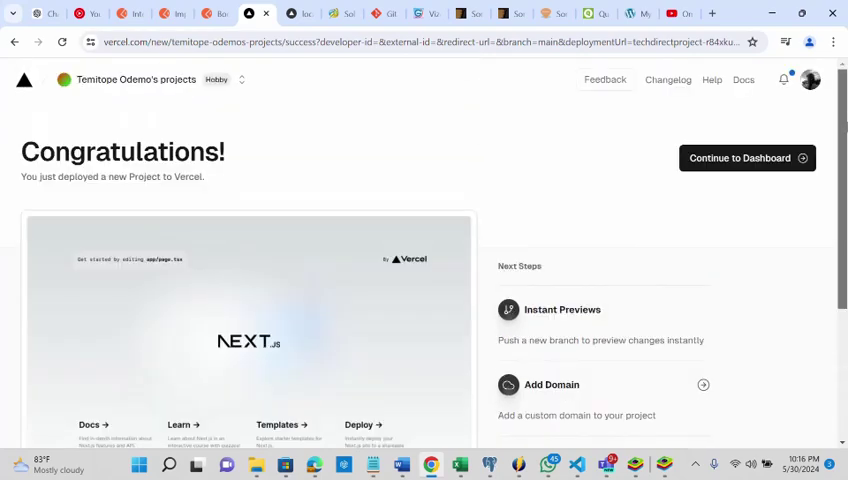
pyautogui.scroll(-3)
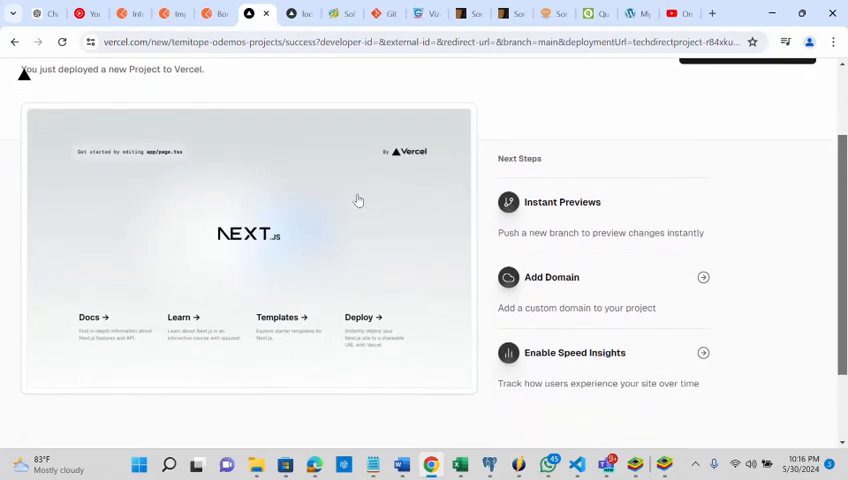
pyautogui.moveTo(300, 230)
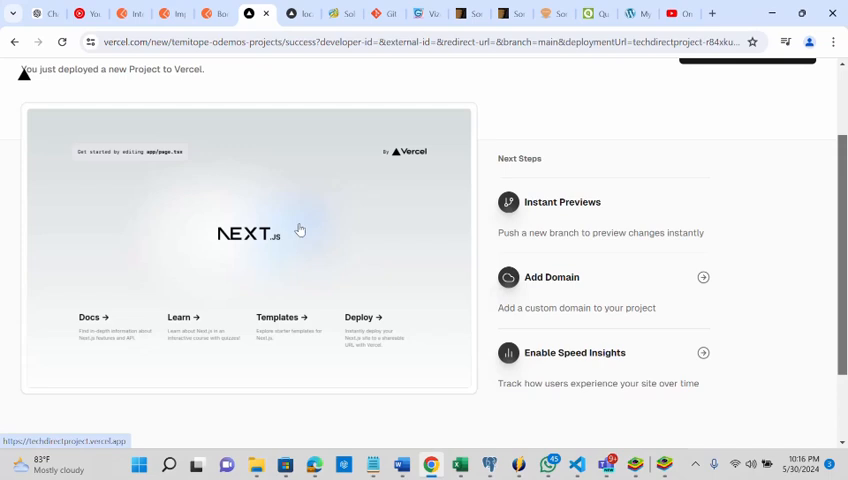
pyautogui.rightClick(295, 230)
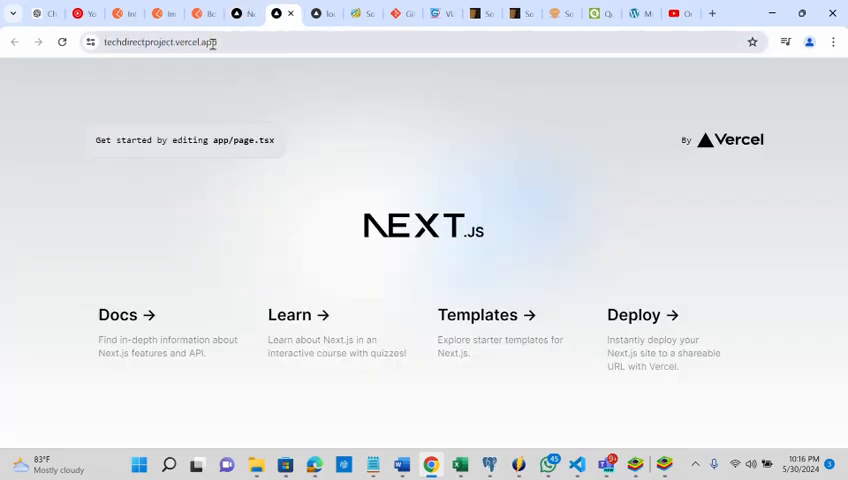
# - Switch back to the Vercel tab showing the Congratulations page
pyautogui.click(160, 42)
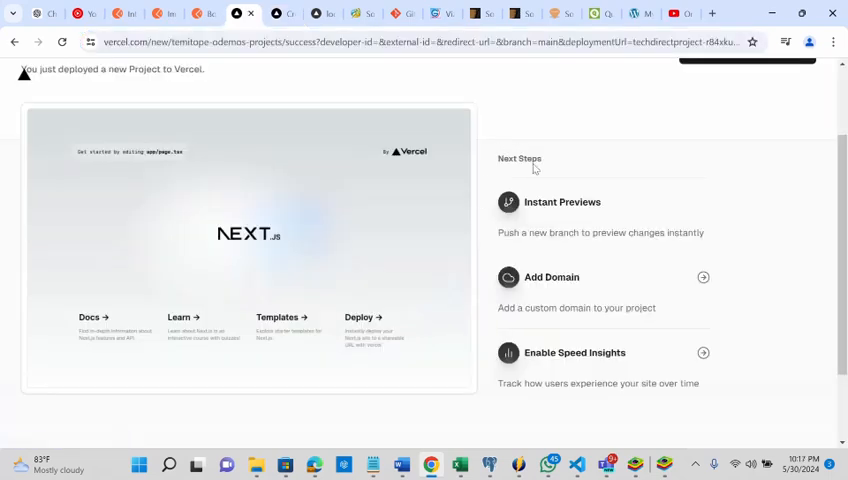
pyautogui.moveTo(361, 463)
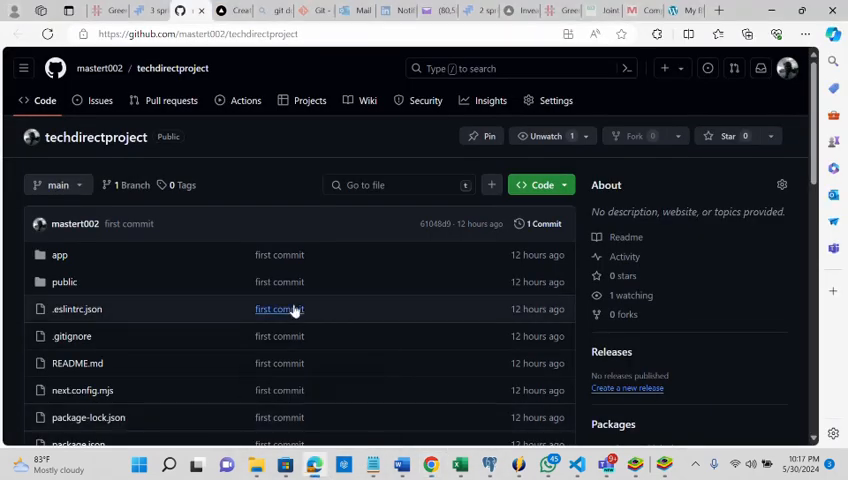
pyautogui.moveTo(283, 202)
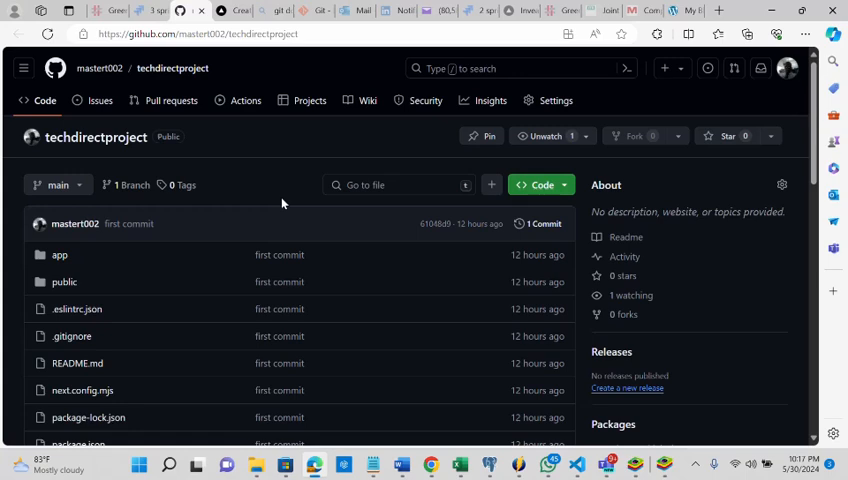
pyautogui.moveTo(230, 294)
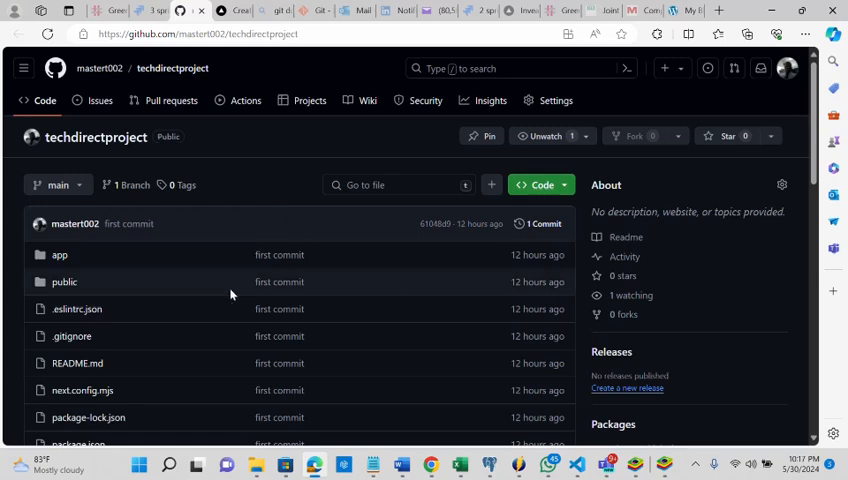
pyautogui.moveTo(408, 379)
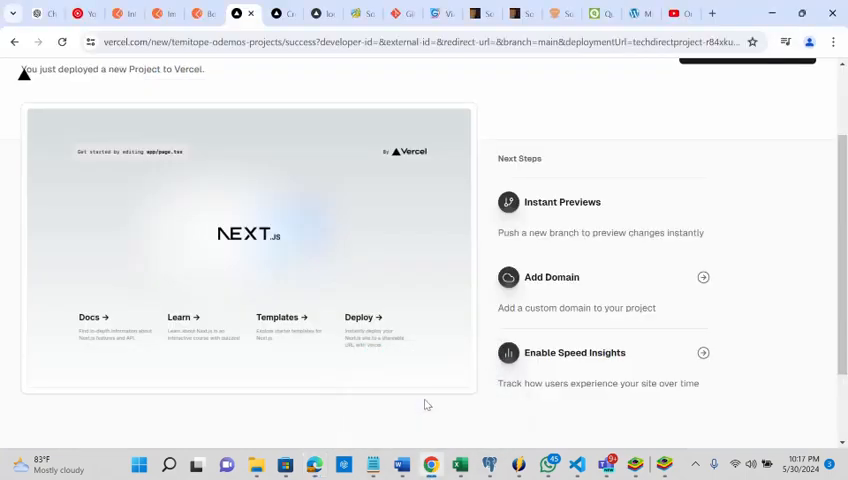
pyautogui.moveTo(532, 96)
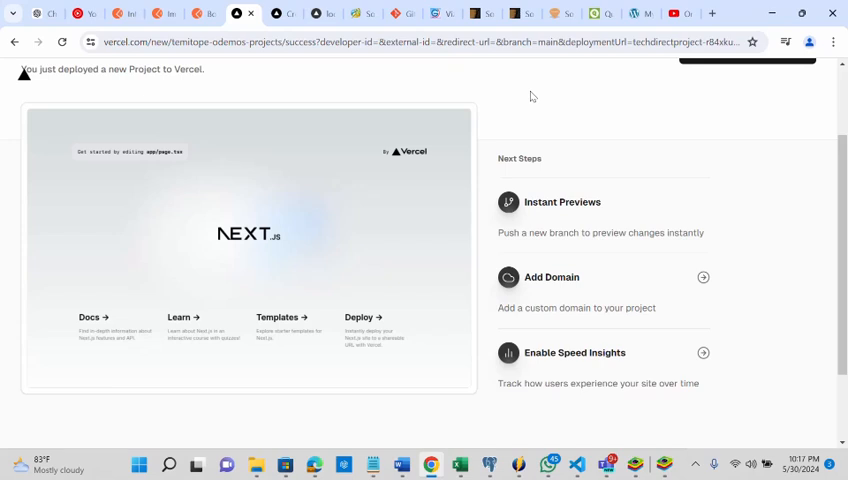
pyautogui.moveTo(537, 286)
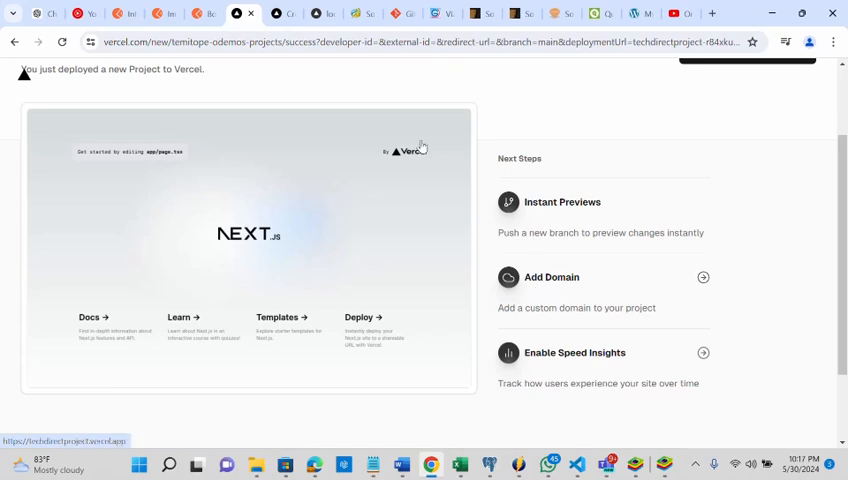
pyautogui.moveTo(313, 98)
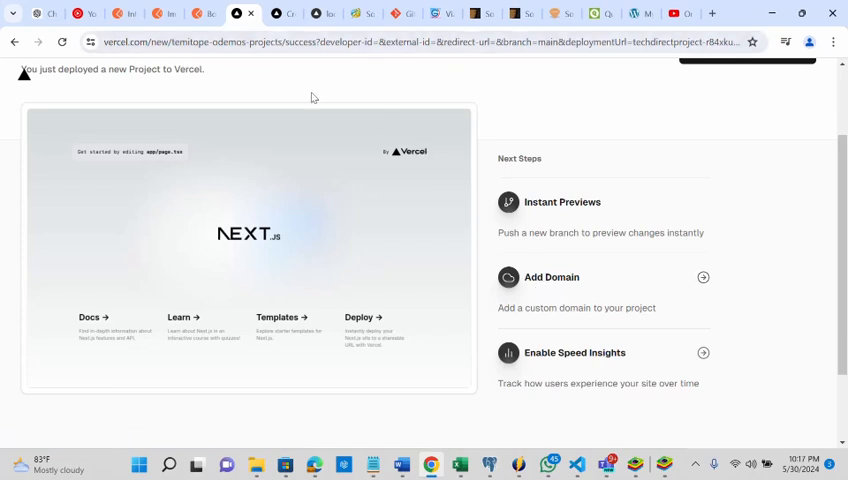
pyautogui.moveTo(646, 307)
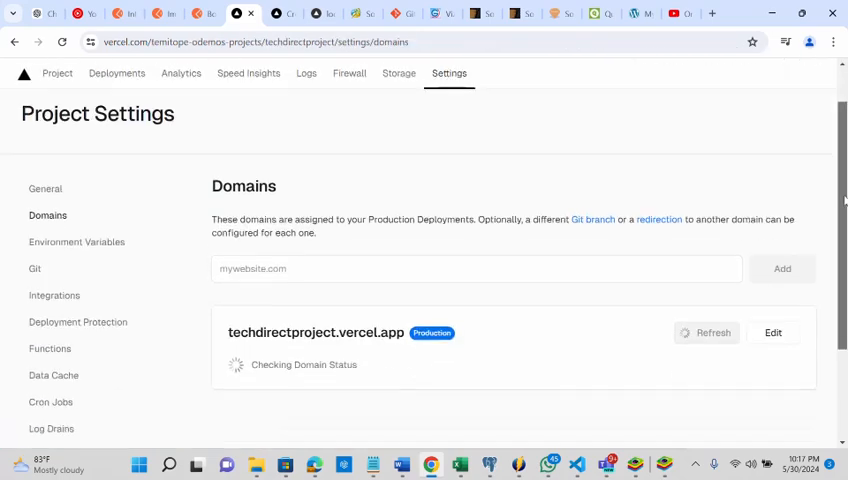
# - Scroll the Domains settings to techdirectproject.vercel.app's valid configuration on main
pyautogui.scroll(-3)
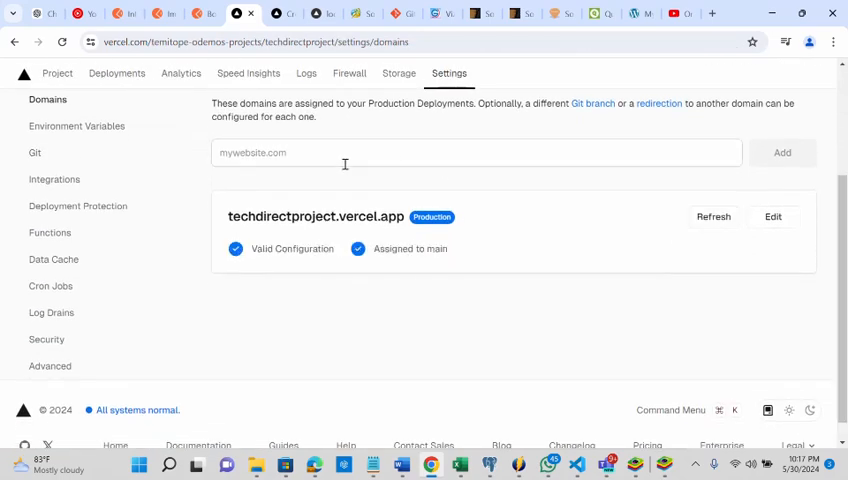
pyautogui.moveTo(560, 217)
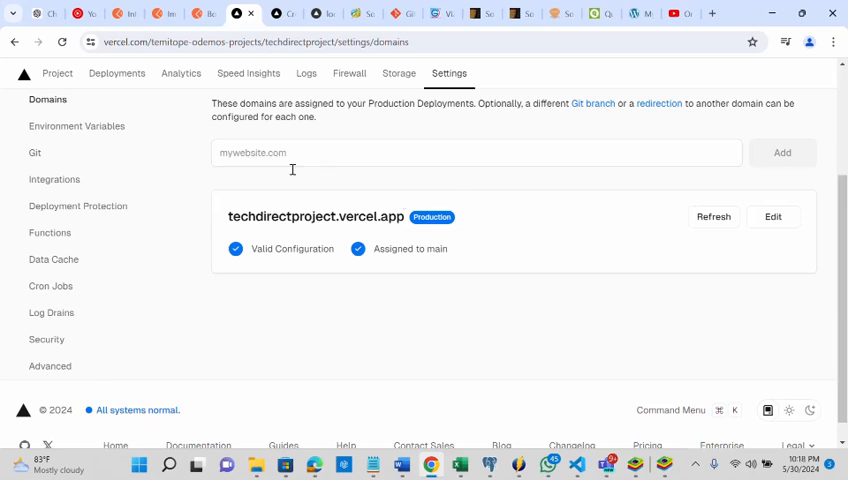
pyautogui.scroll(-3)
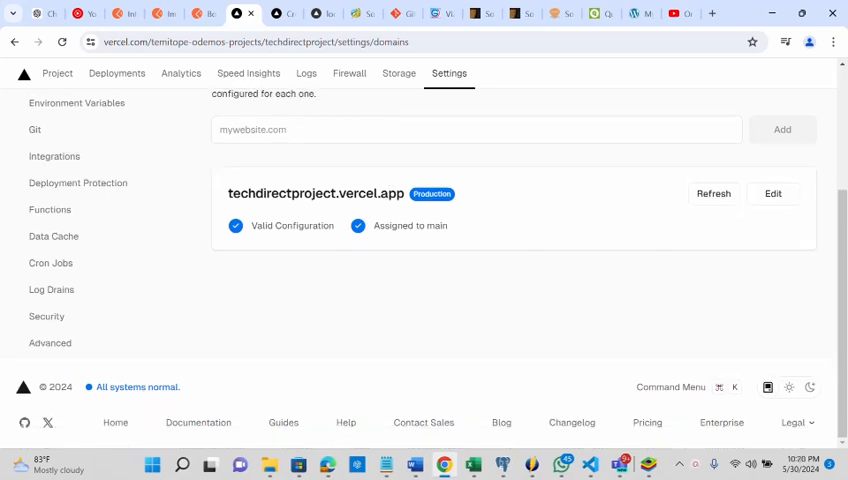
pyautogui.moveTo(643, 392)
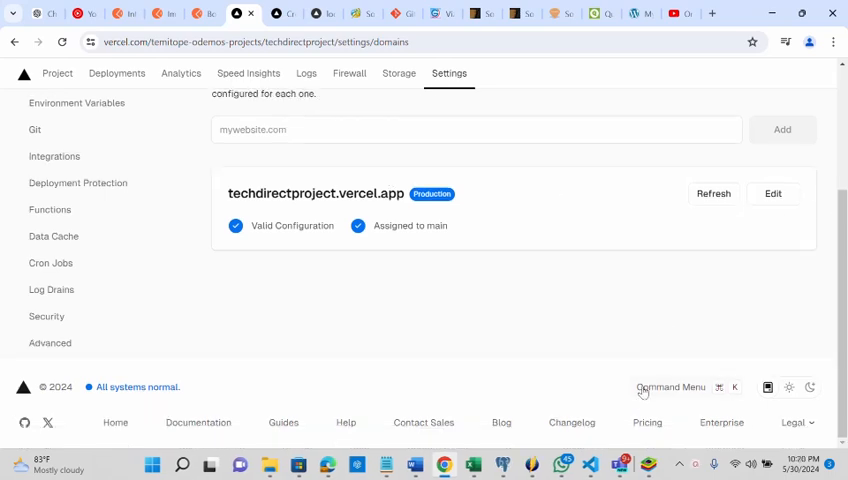